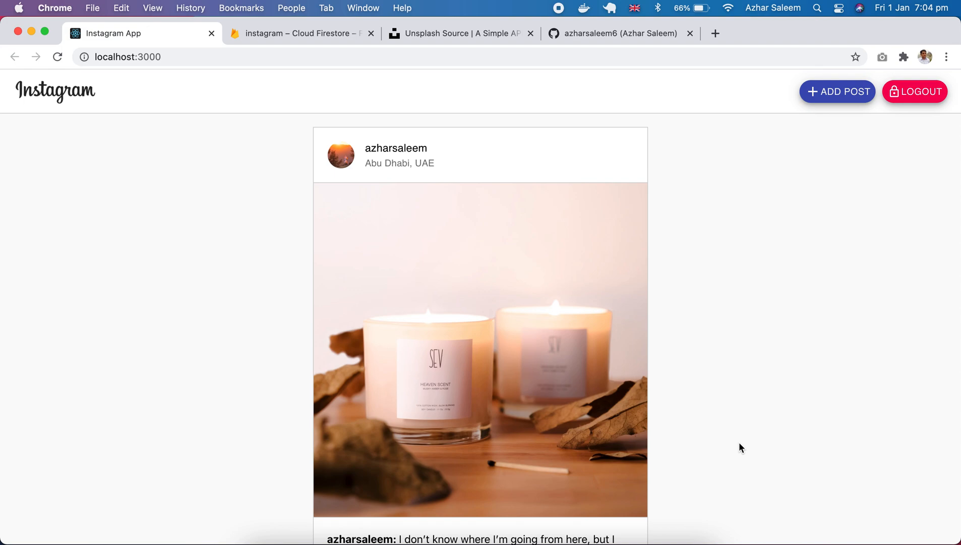
mouse_move(867, 126)
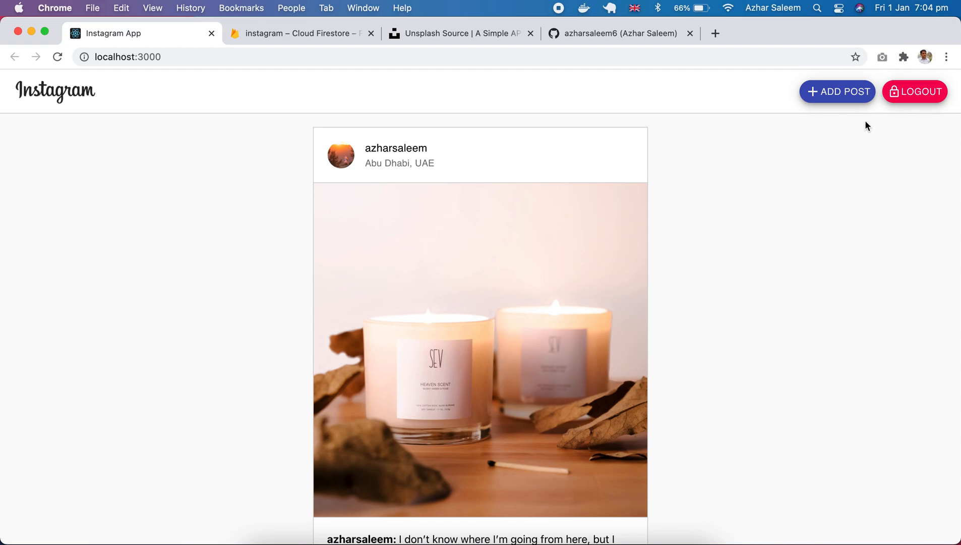
mouse_move(882, 186)
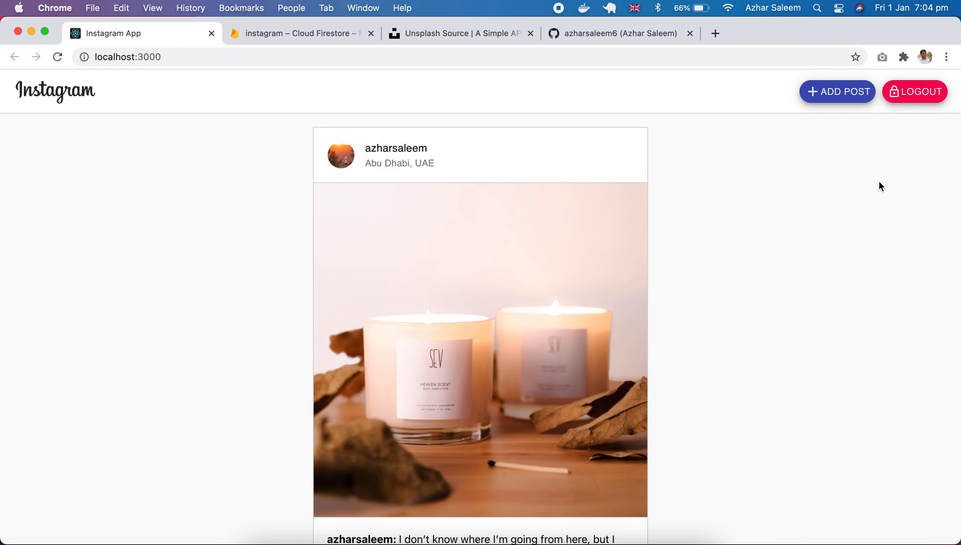
Scroll through the feed and open the new-post upload form.
scroll("down", 3)
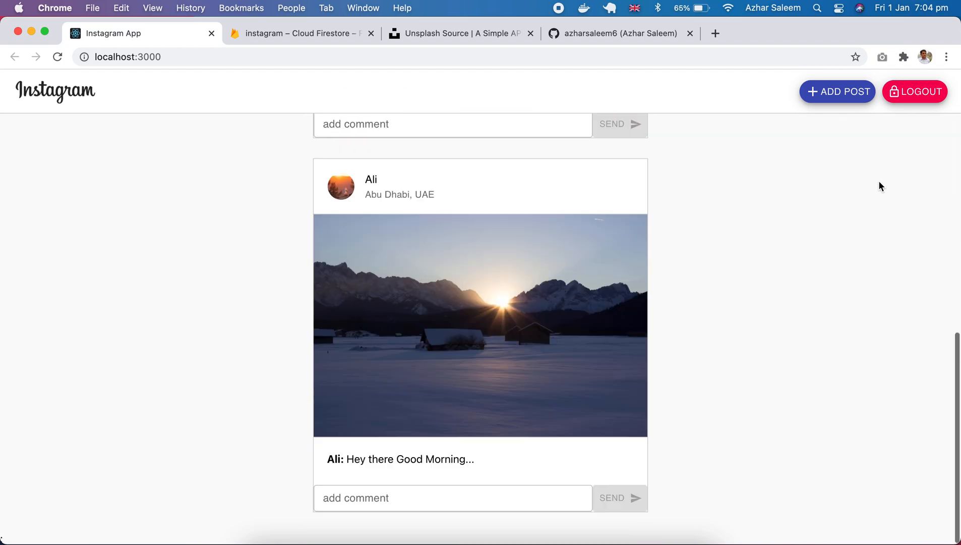
scroll("up", 3)
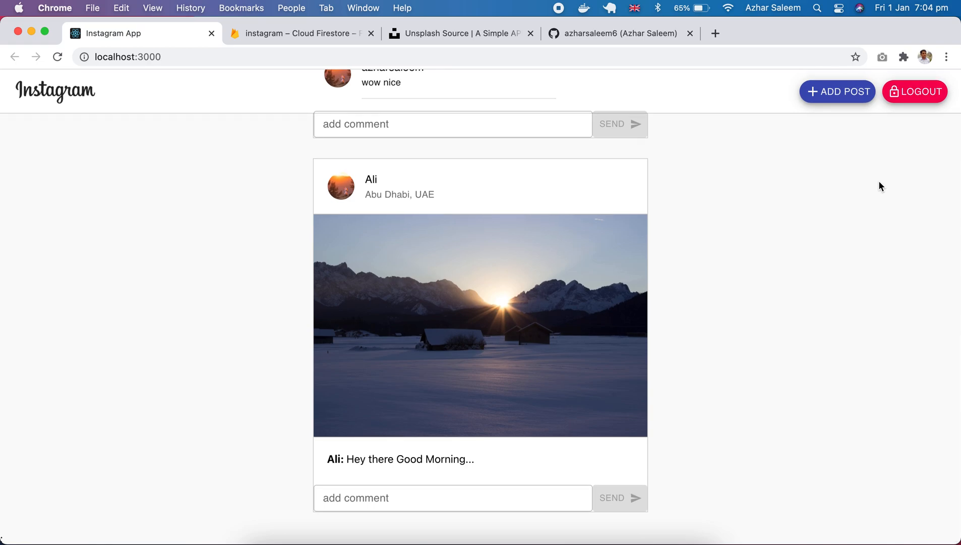
scroll("up", 3)
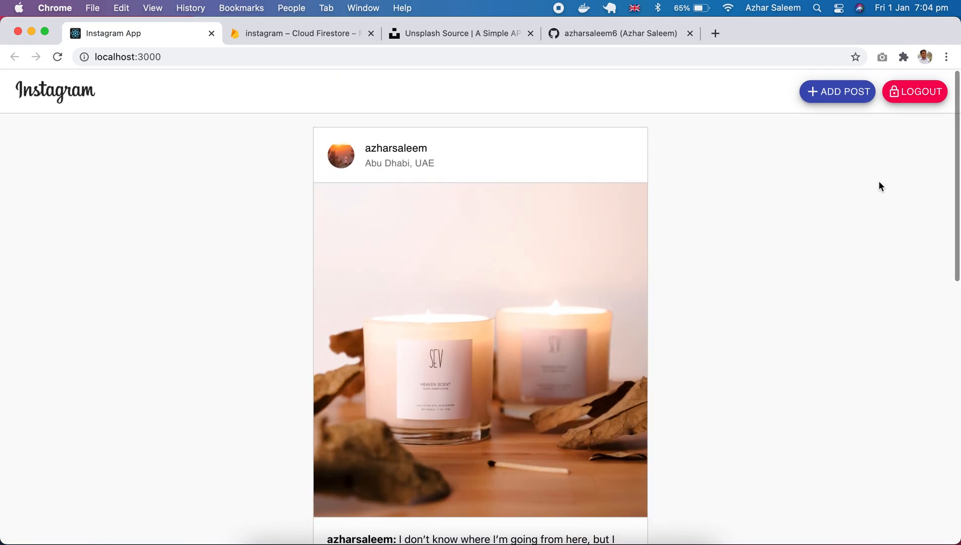
mouse_move(918, 91)
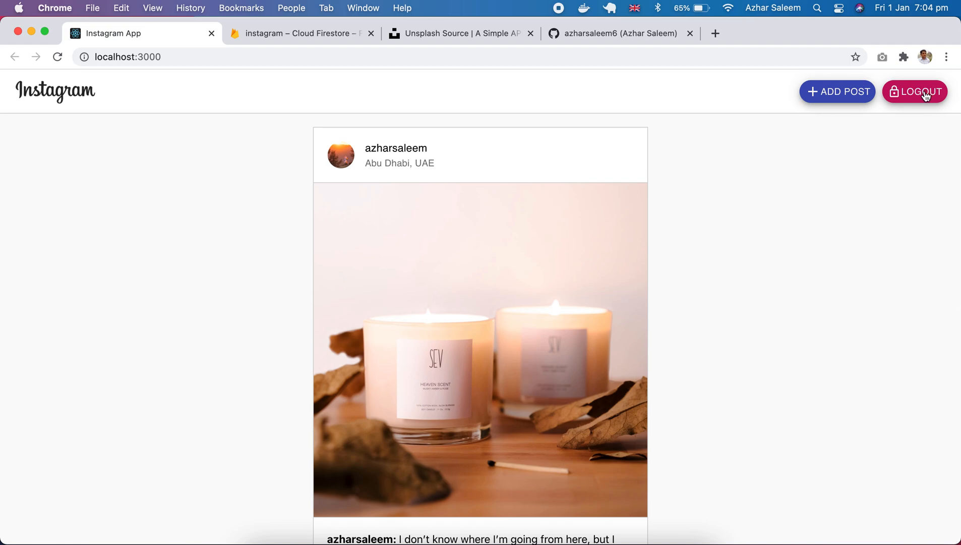
mouse_move(867, 101)
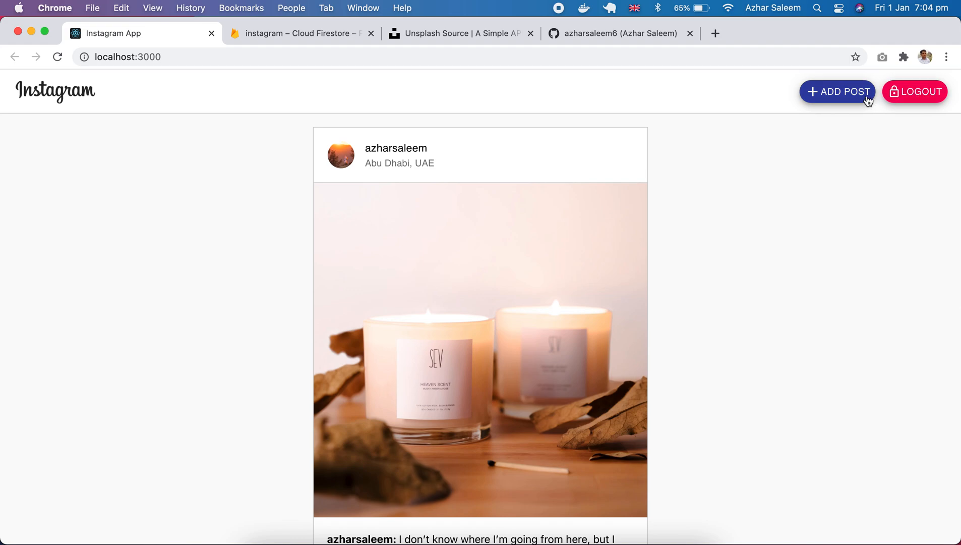
left_click(837, 91)
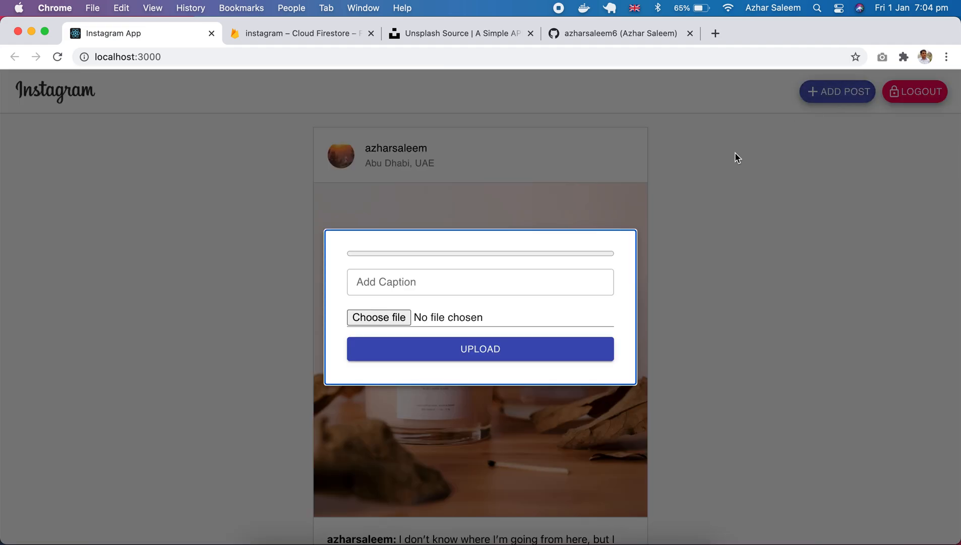
mouse_move(452, 309)
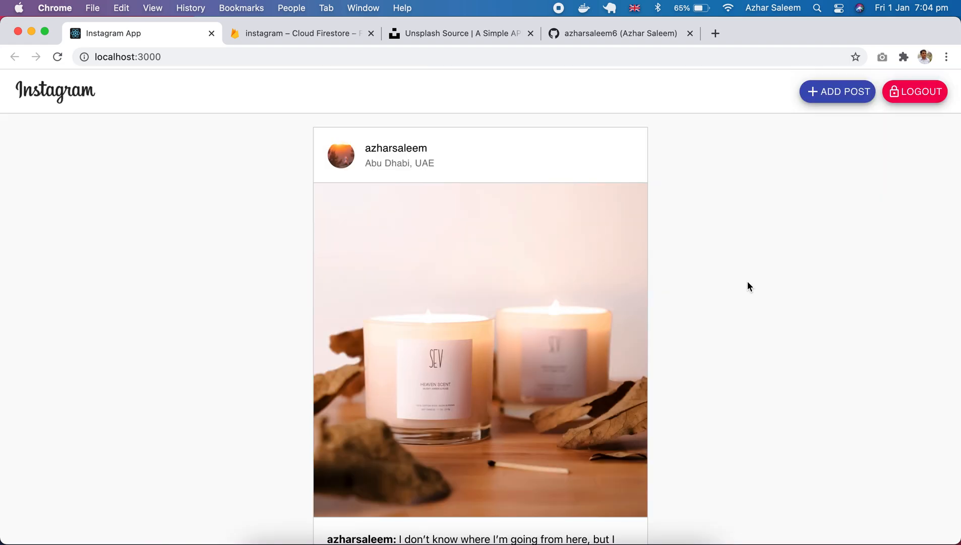
Focus the candle post's comment box, then log out and scroll the signed-out feed.
scroll("down", 3)
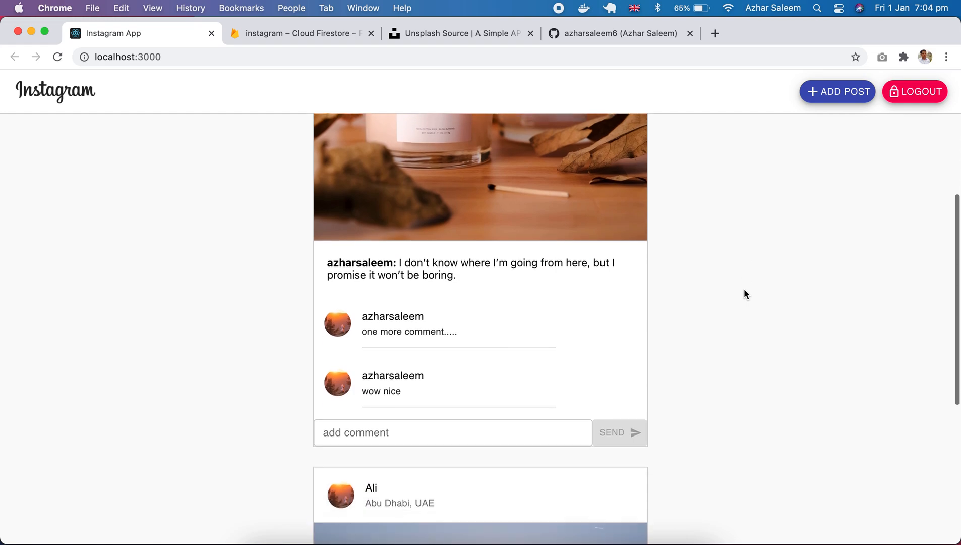
left_click(452, 431)
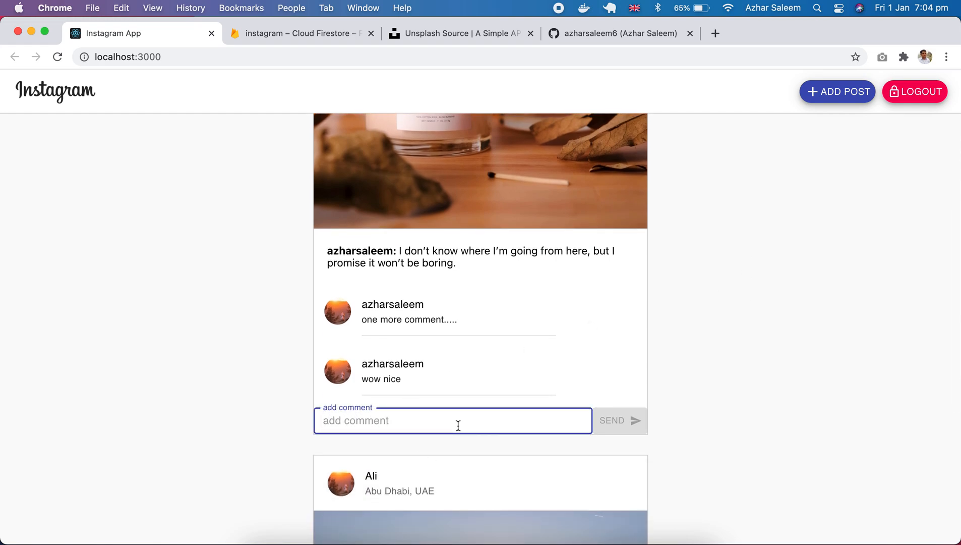
mouse_move(886, 190)
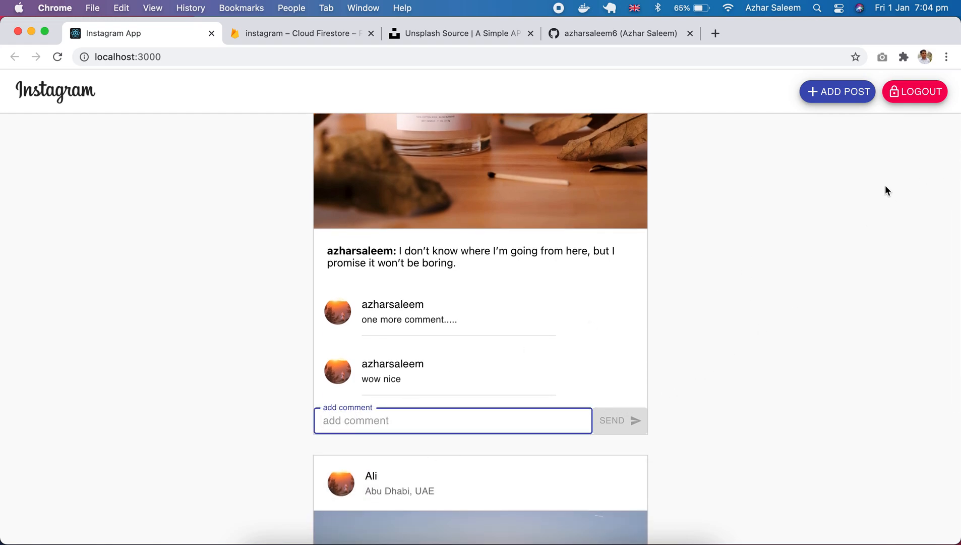
mouse_move(503, 388)
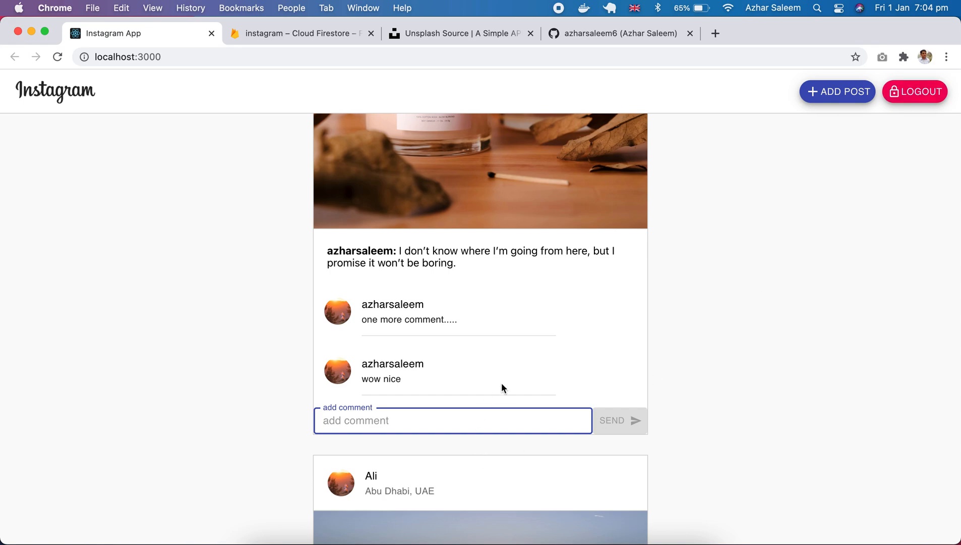
mouse_move(919, 99)
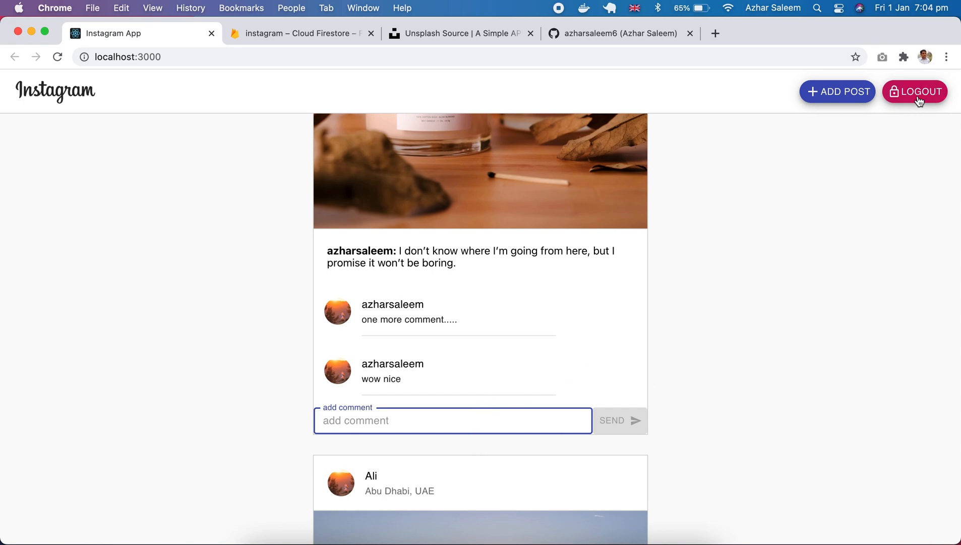
left_click(914, 91)
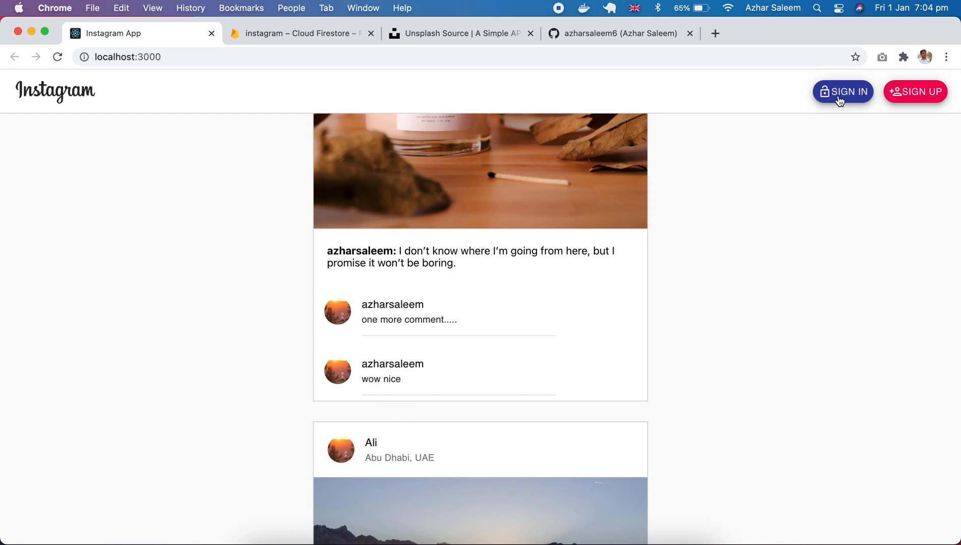
mouse_move(916, 92)
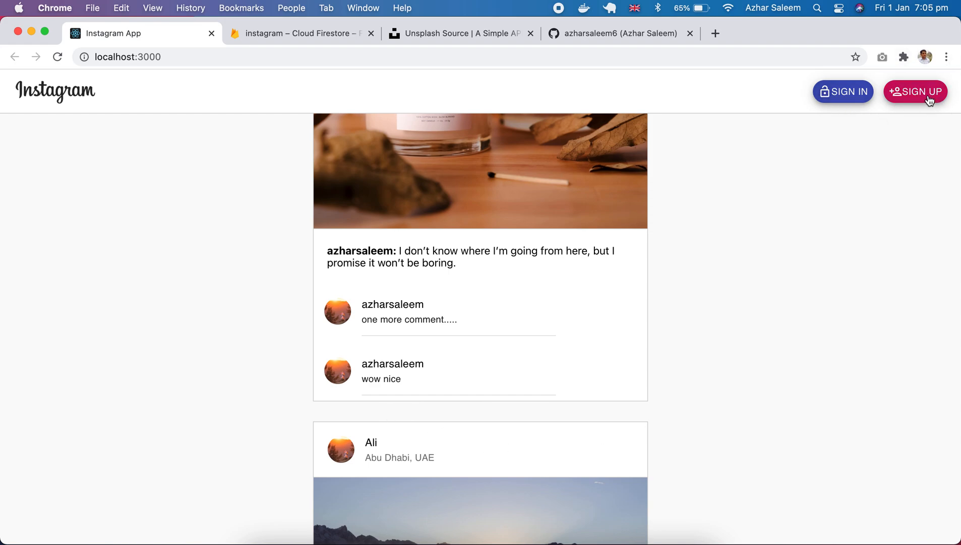
scroll("down", 3)
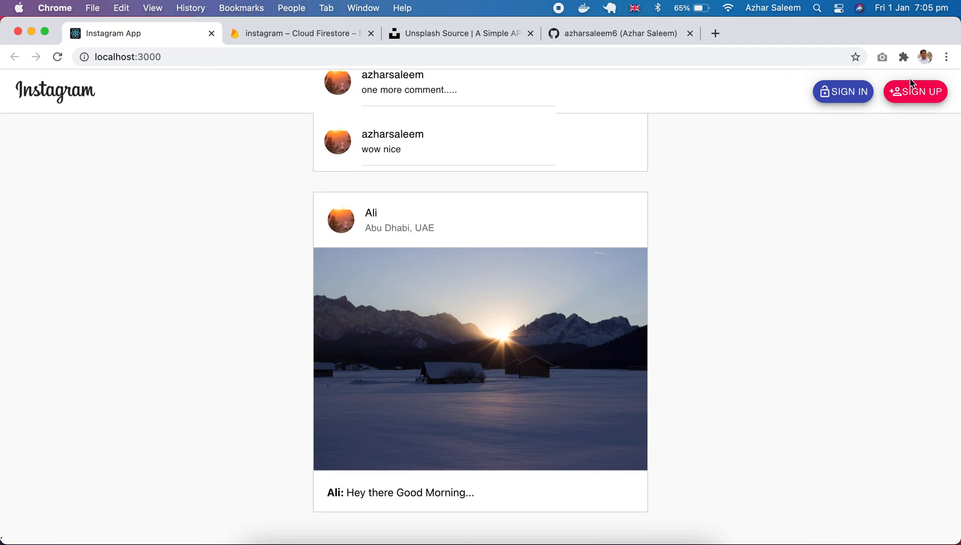
mouse_move(842, 91)
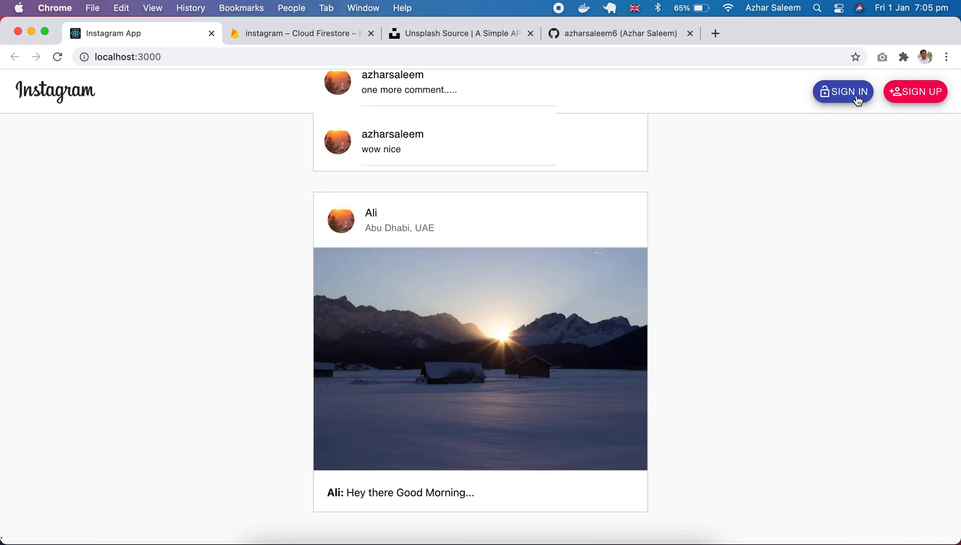
Sign in using the saved email address and its password.
left_click(843, 91)
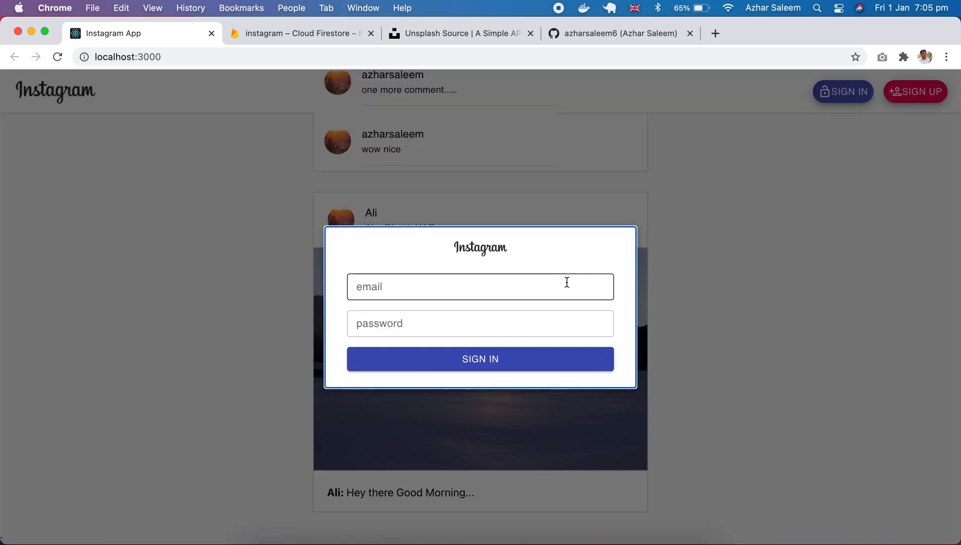
left_click(480, 287)
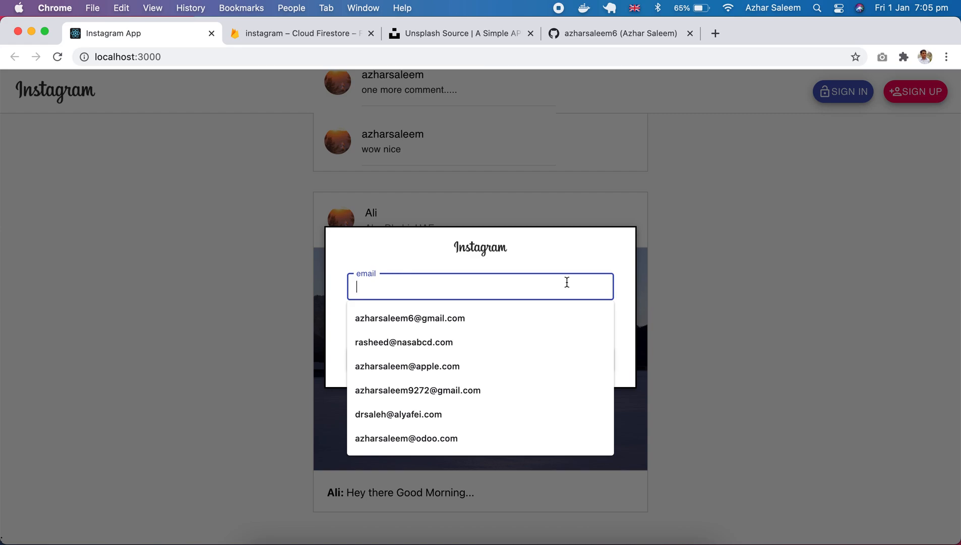
left_click(409, 317)
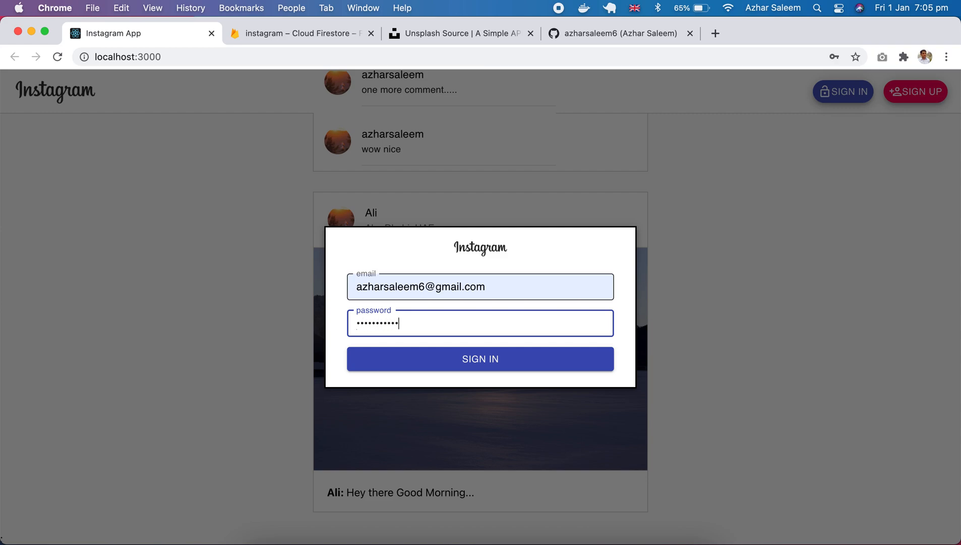
left_click(480, 359)
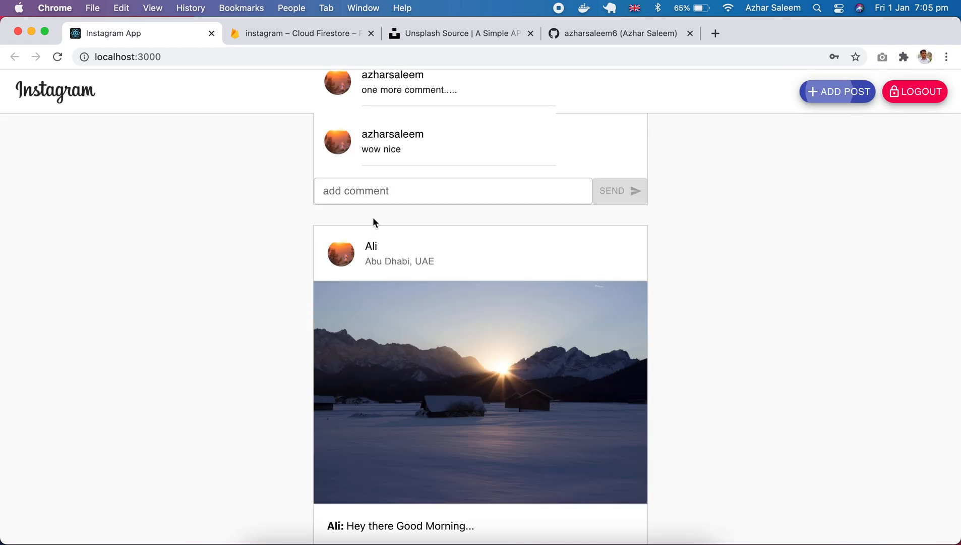
Send the comment 'this is comment....' on Ali's Good Morning post and check it's listed.
scroll("down", 3)
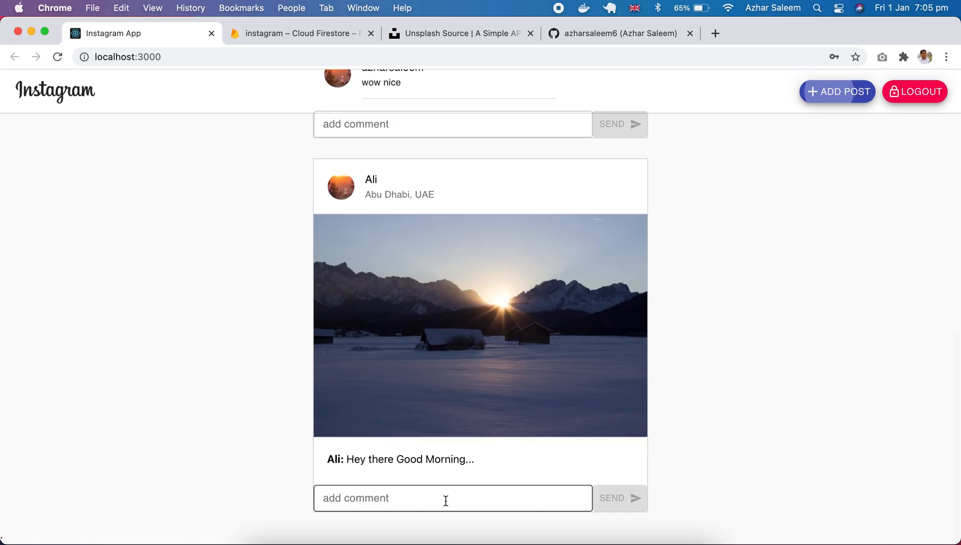
type("this is")
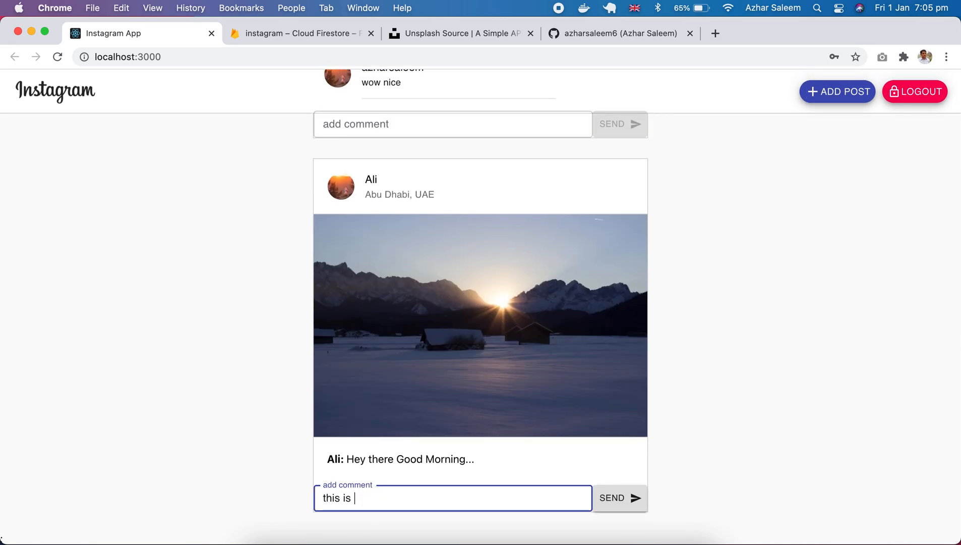
type("comme")
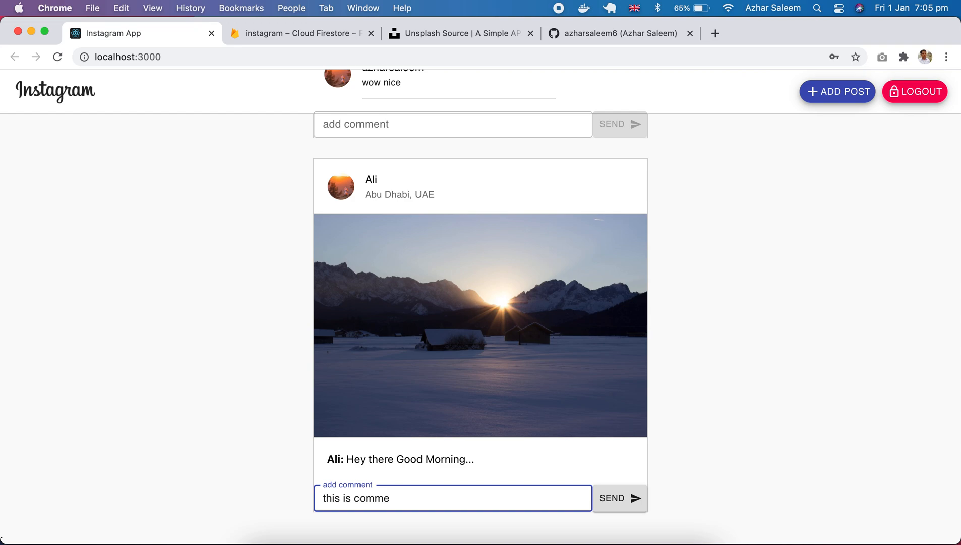
type("nt")
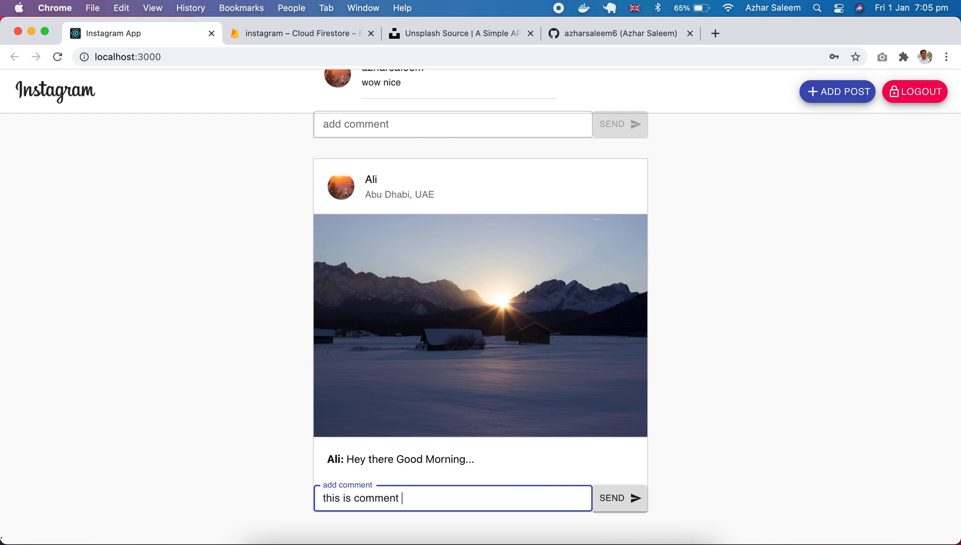
left_click(619, 498)
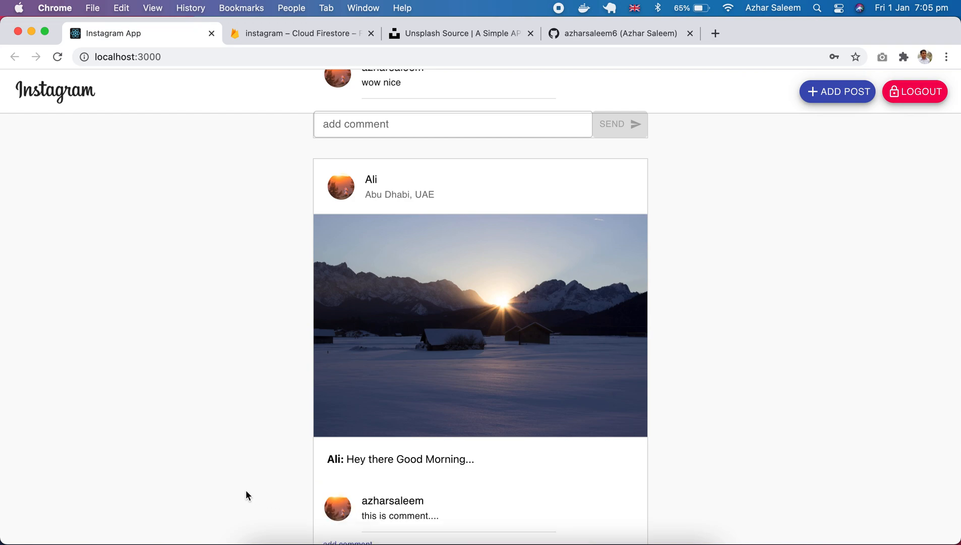
scroll("down", 3)
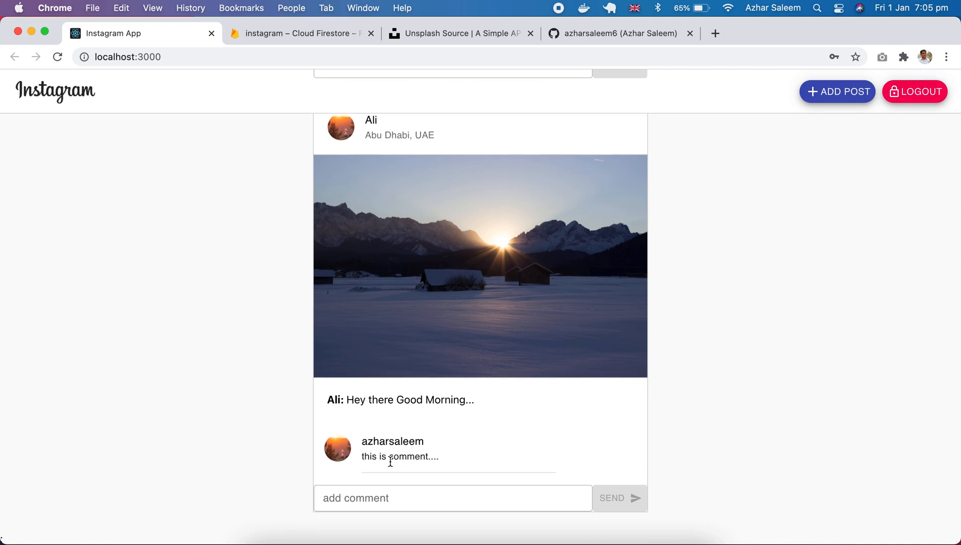
mouse_move(336, 216)
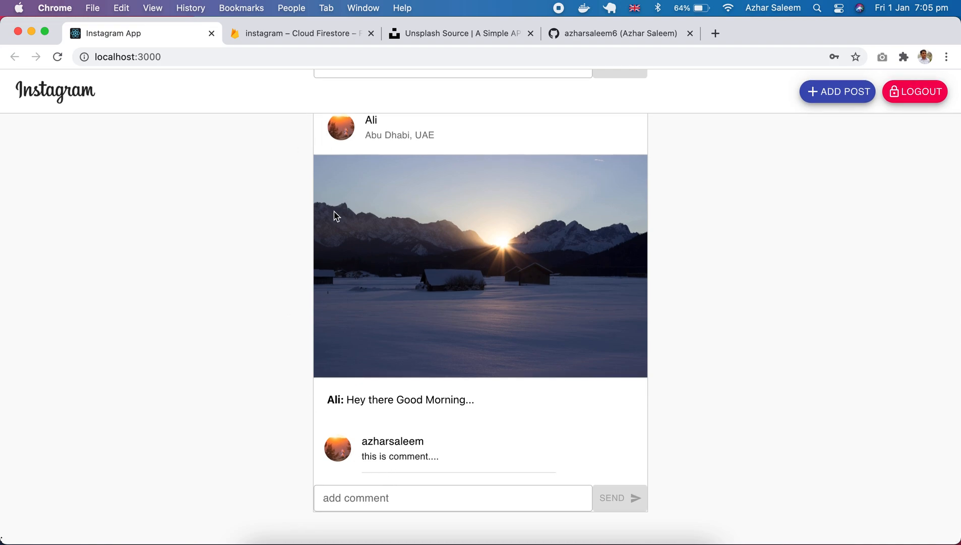
scroll("up", 3)
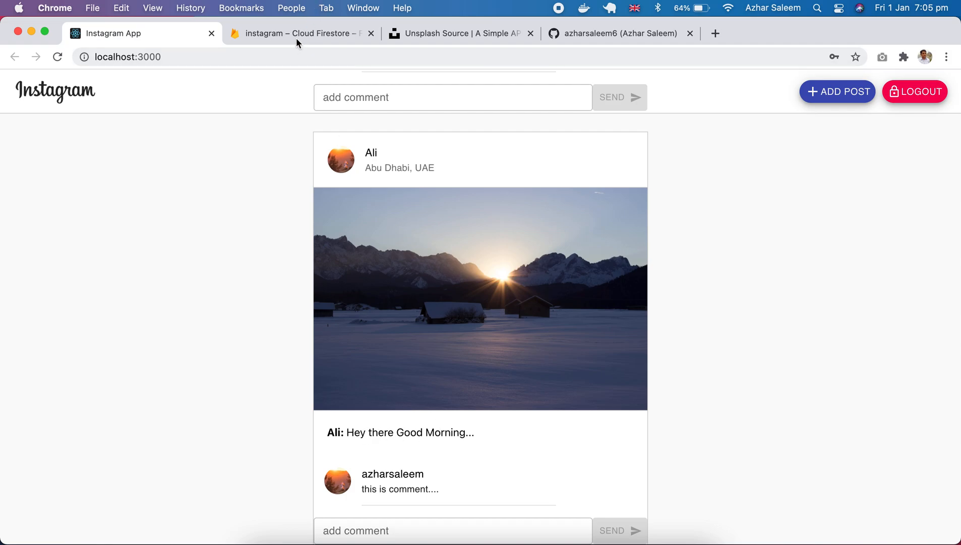
In Cloud Firestore, open Ali's post document, its comments subcollection and the comment record.
left_click(300, 33)
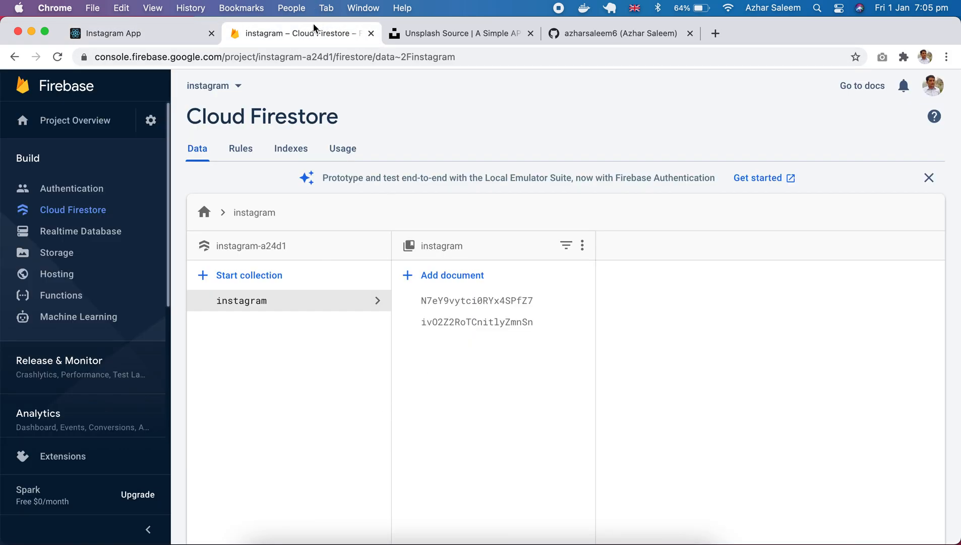
left_click(477, 322)
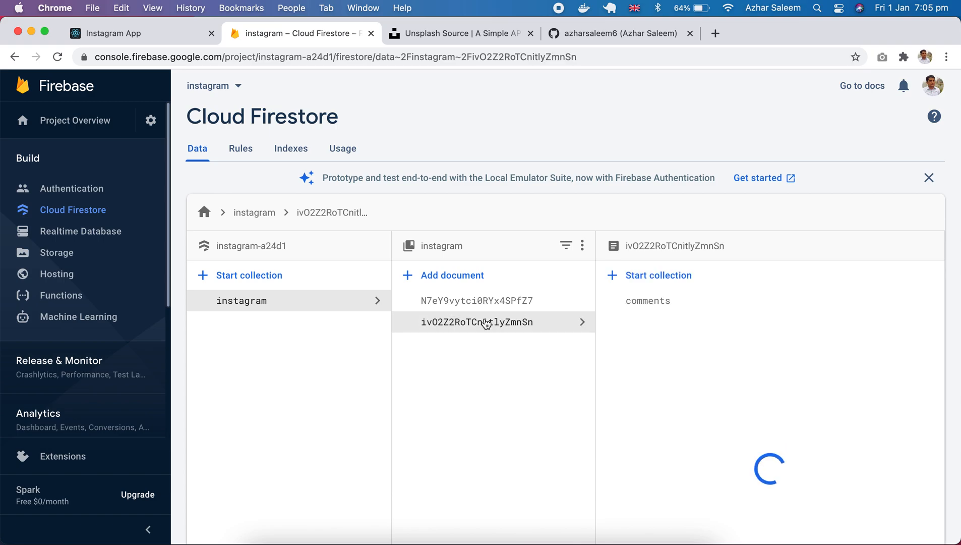
left_click(475, 301)
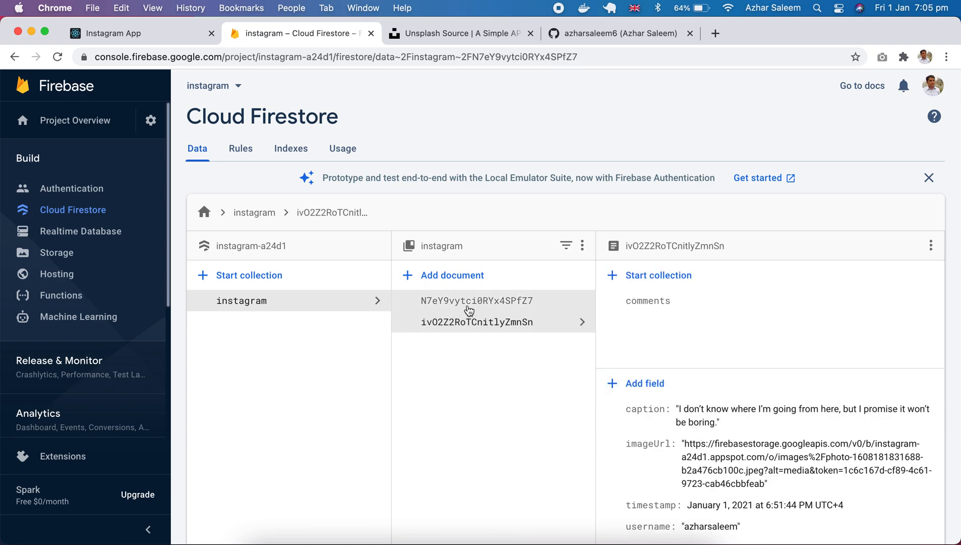
left_click(475, 300)
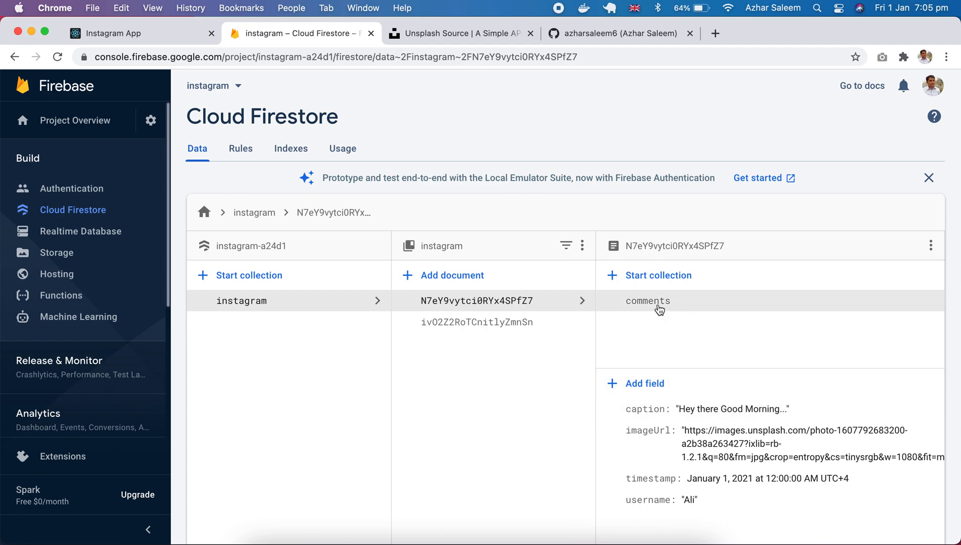
left_click(647, 301)
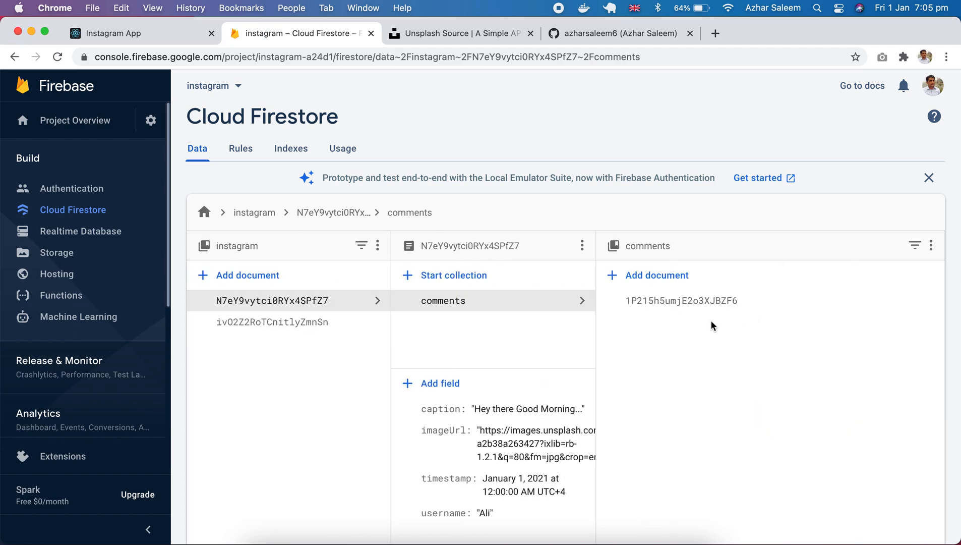
left_click(681, 300)
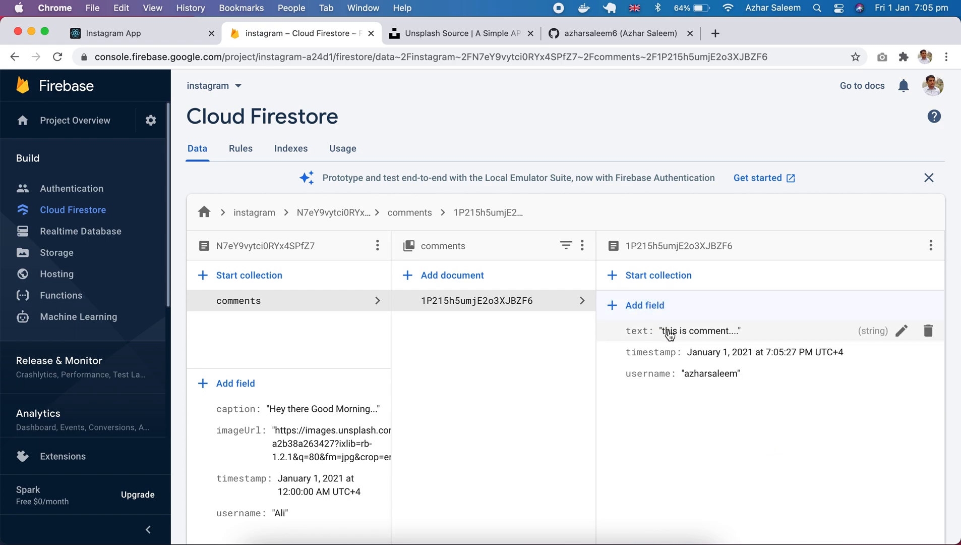
mouse_move(640, 386)
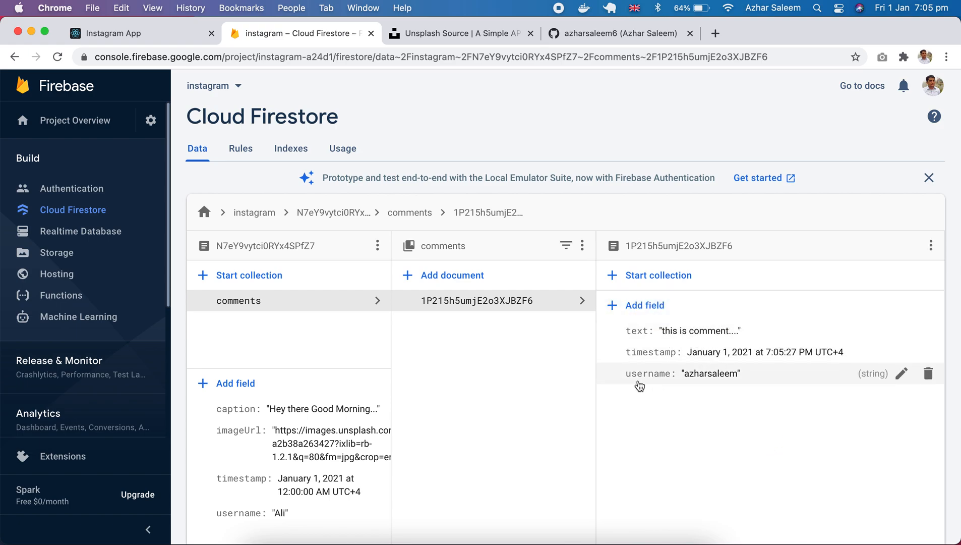
mouse_move(720, 380)
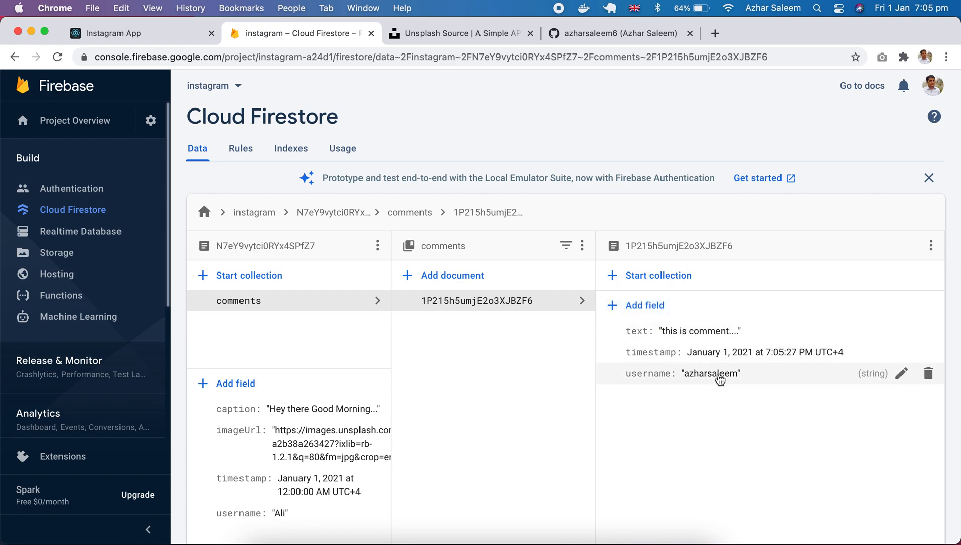
Compare the commenter's username in the app against the Firestore comment record.
left_click(141, 33)
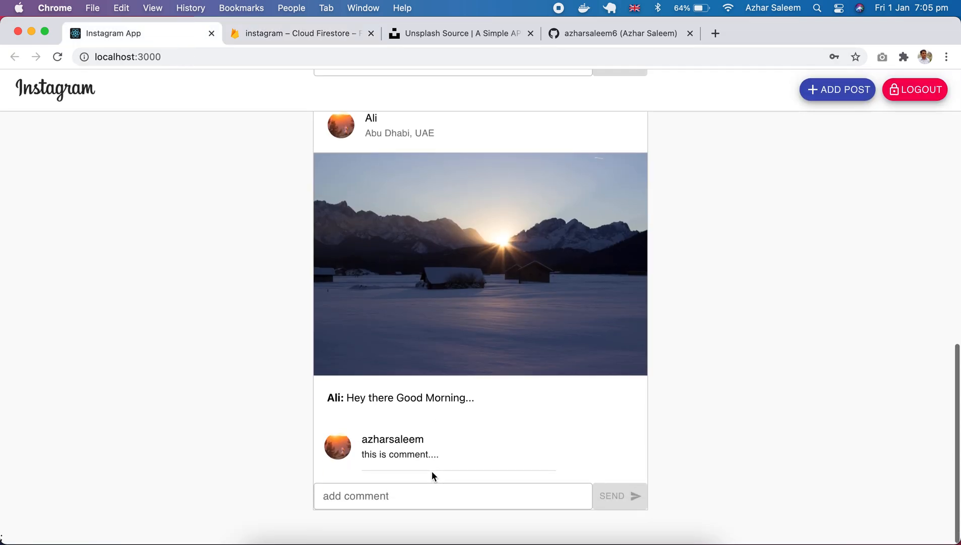
double_click(392, 439)
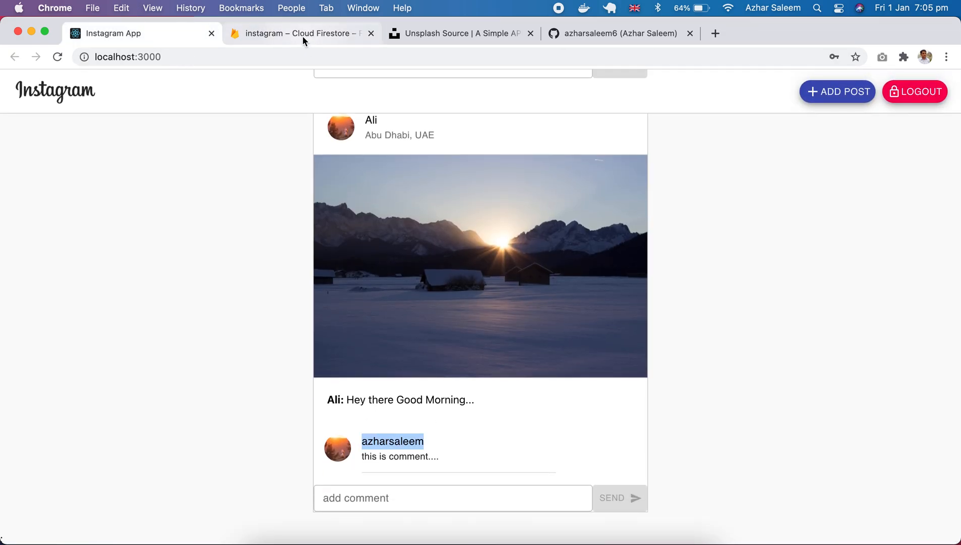
left_click(300, 33)
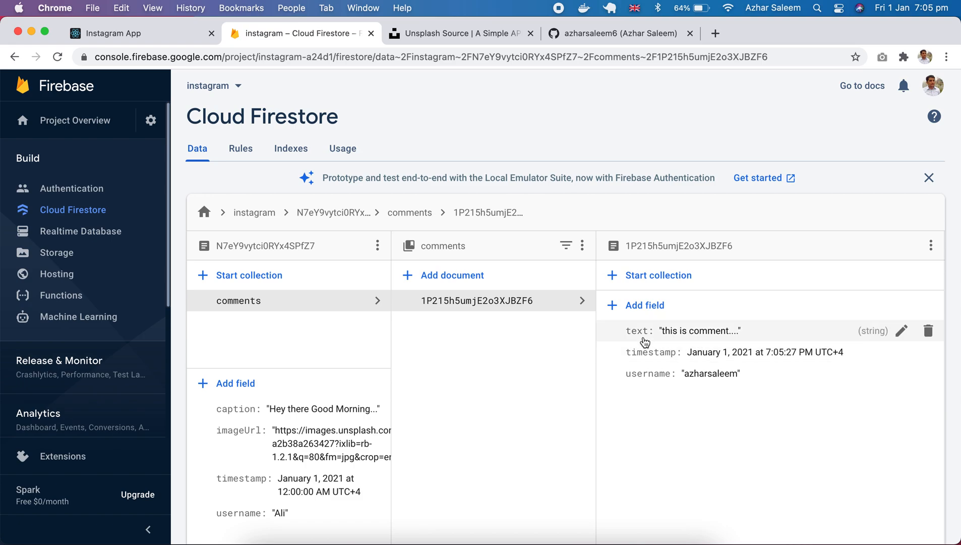
mouse_move(770, 363)
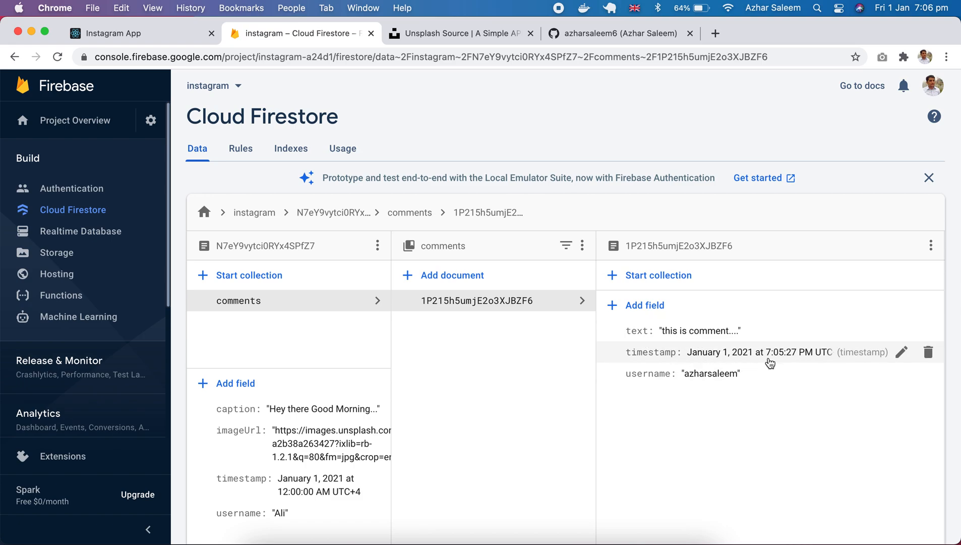
mouse_move(285, 238)
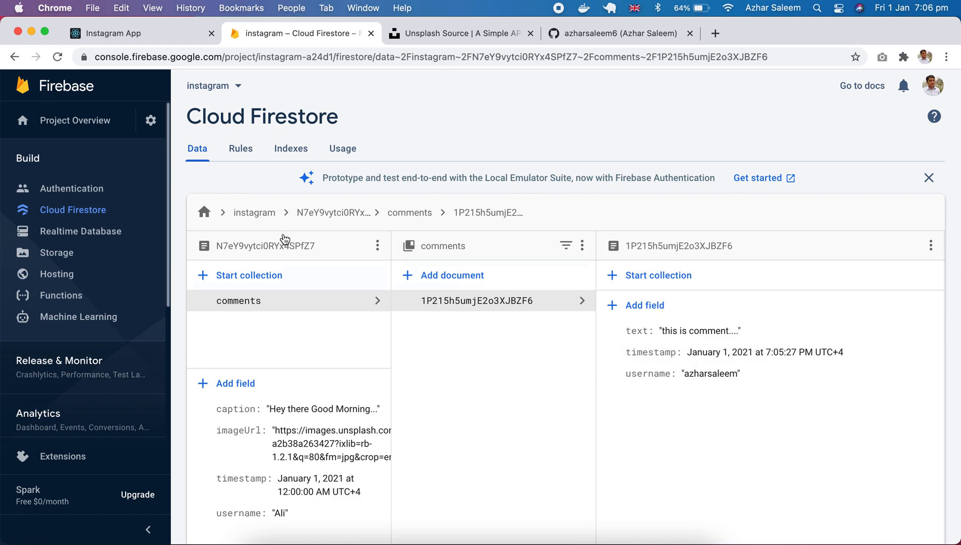
mouse_move(254, 212)
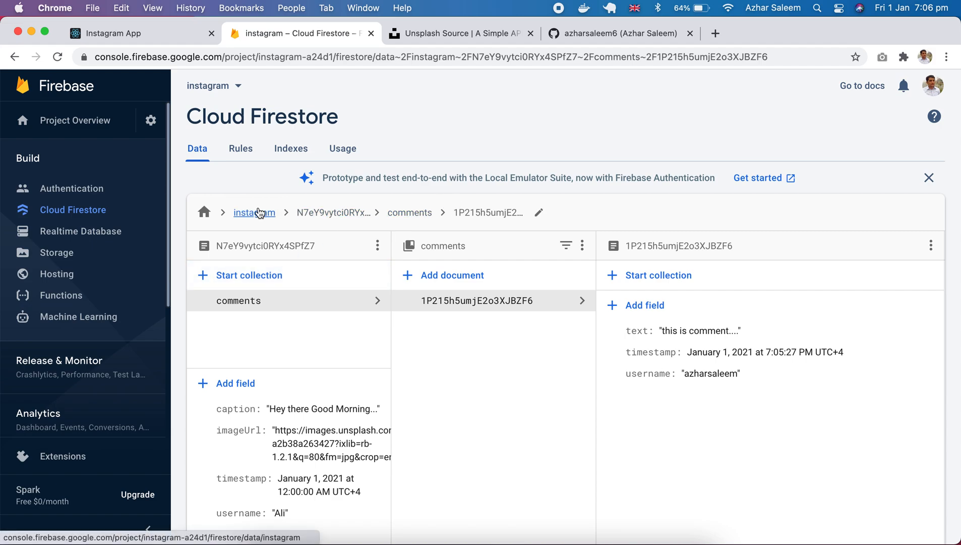
Return Firestore to the instagram collection, then log out from the top of the app's feed.
left_click(253, 213)
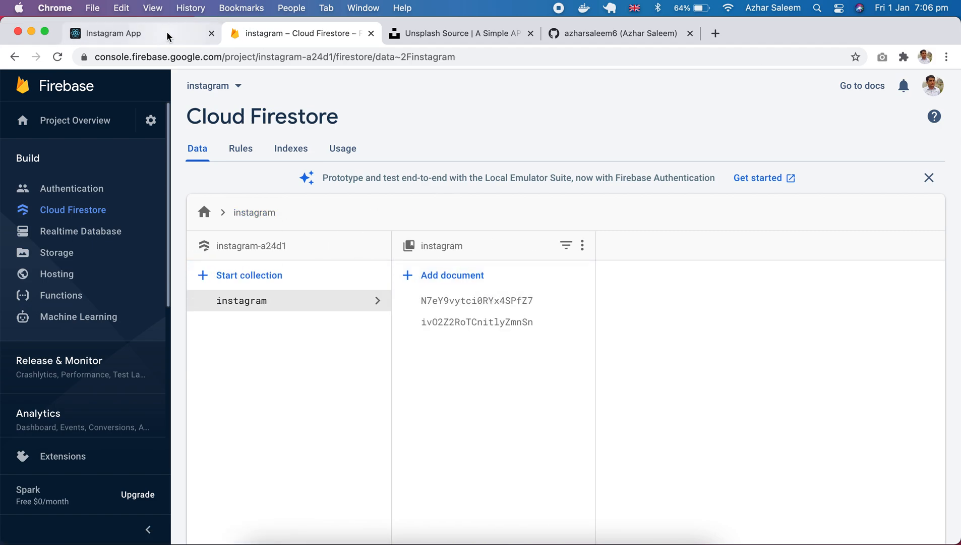
left_click(141, 34)
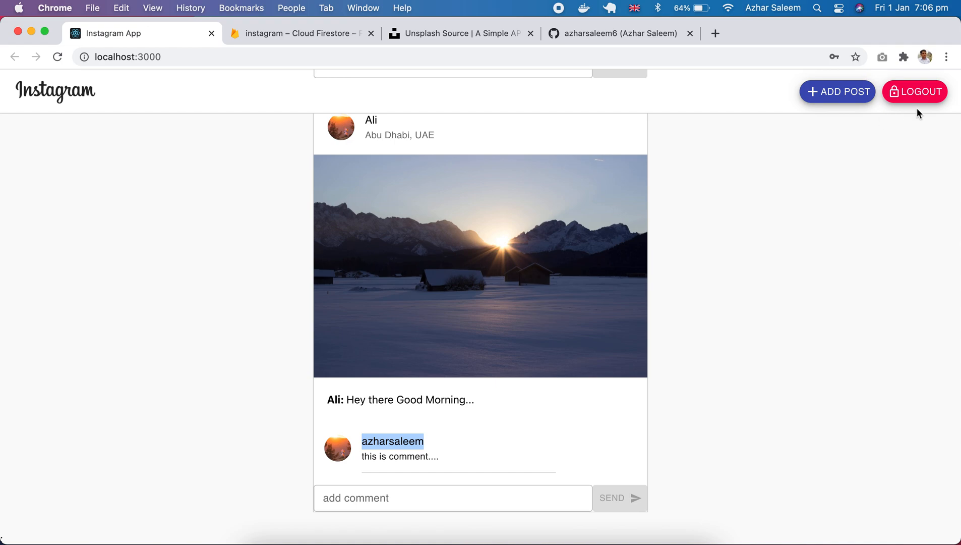
mouse_move(818, 128)
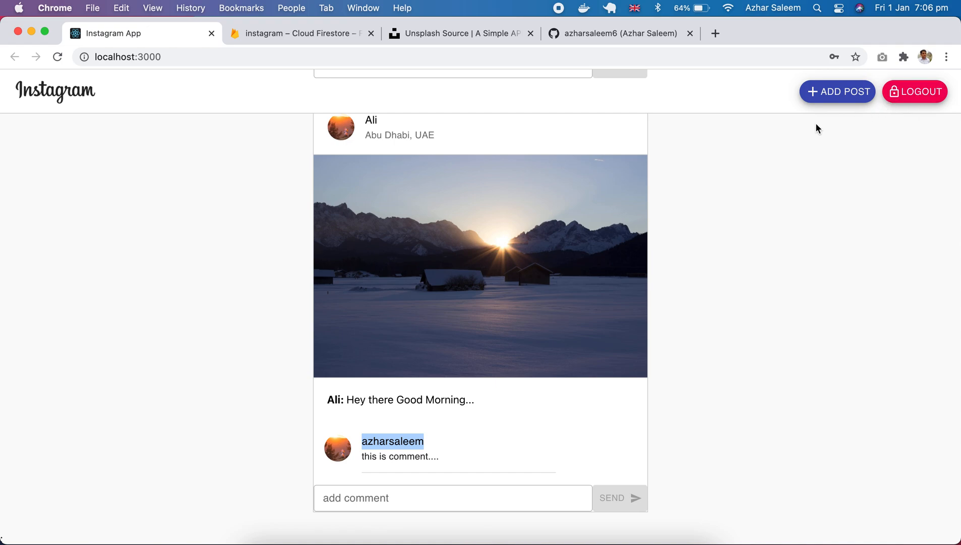
scroll("up", 3)
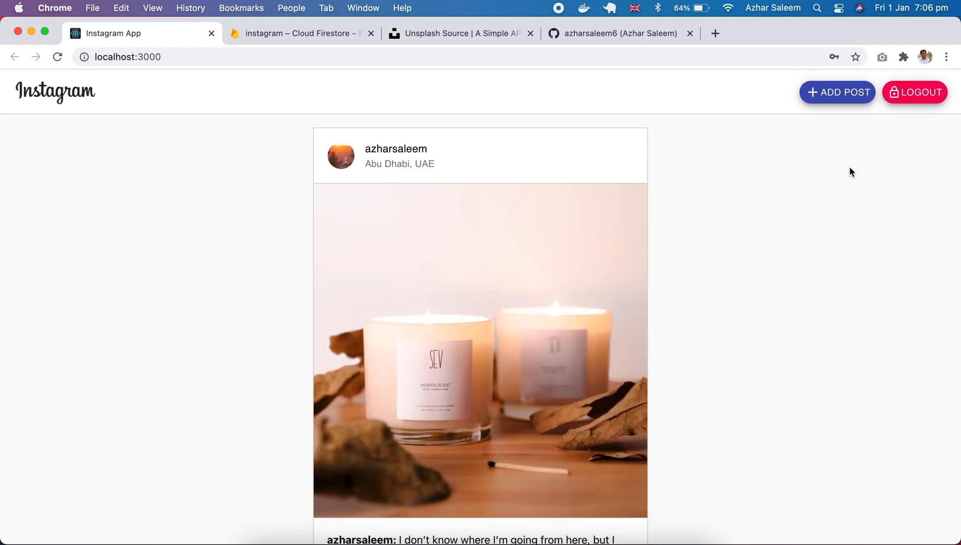
left_click(914, 91)
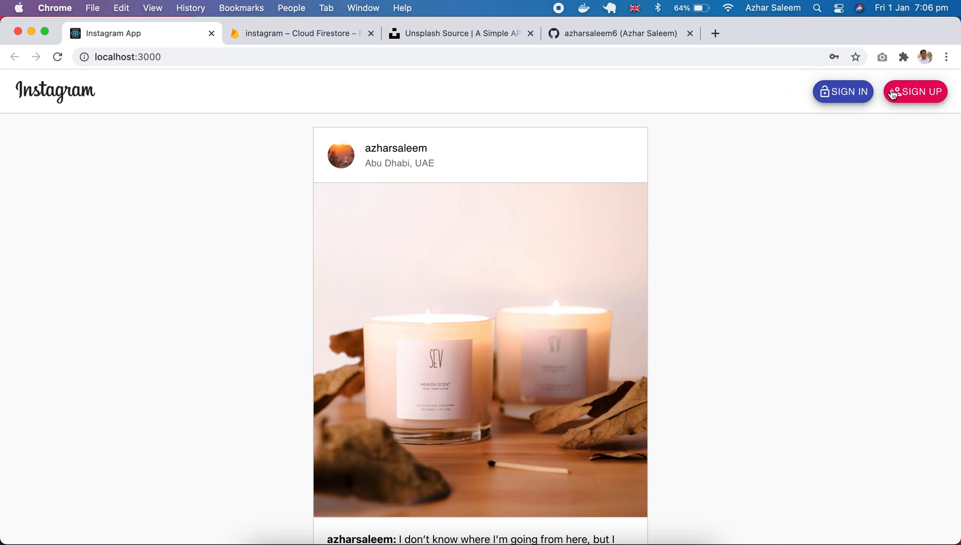
Fill the sign-up form with username azhar, a saved email and a password, and submit.
left_click(916, 92)
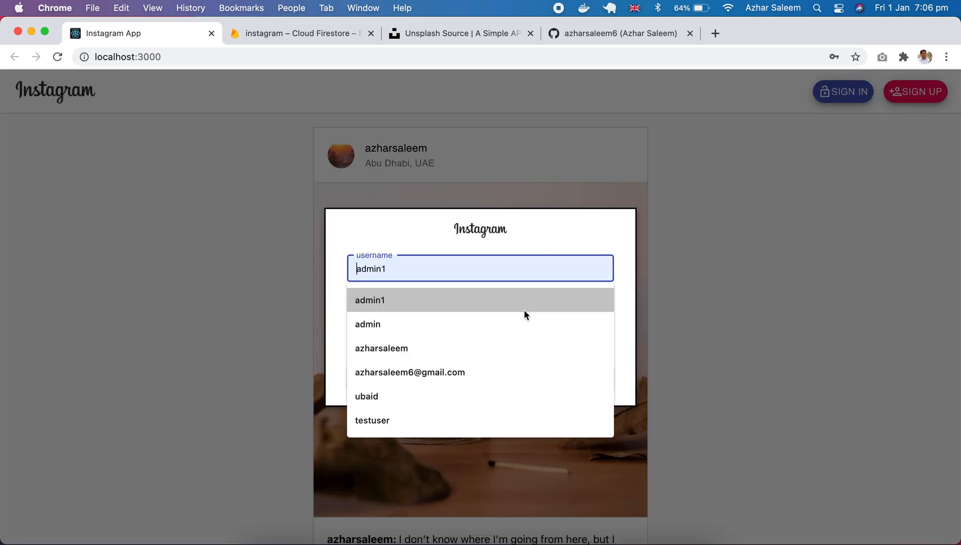
left_click(367, 324)
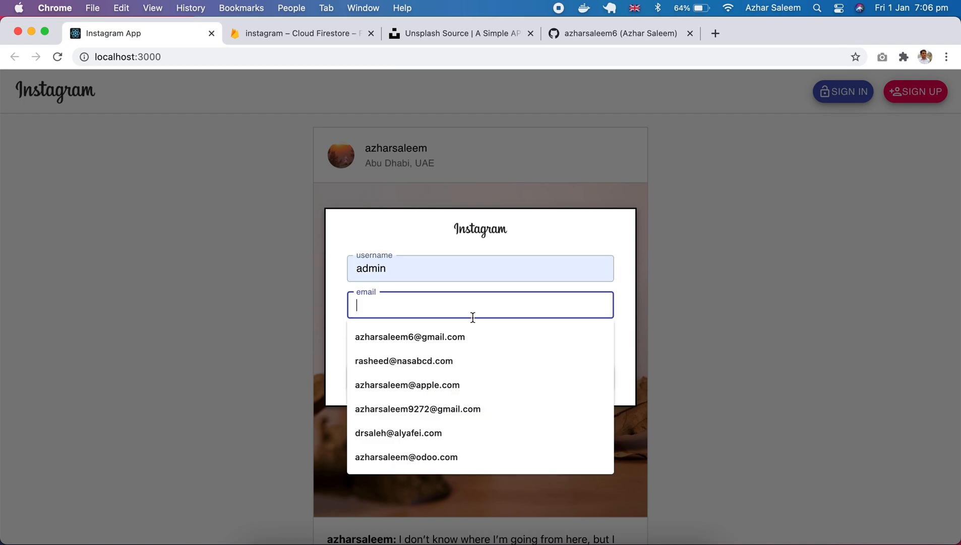
mouse_move(393, 293)
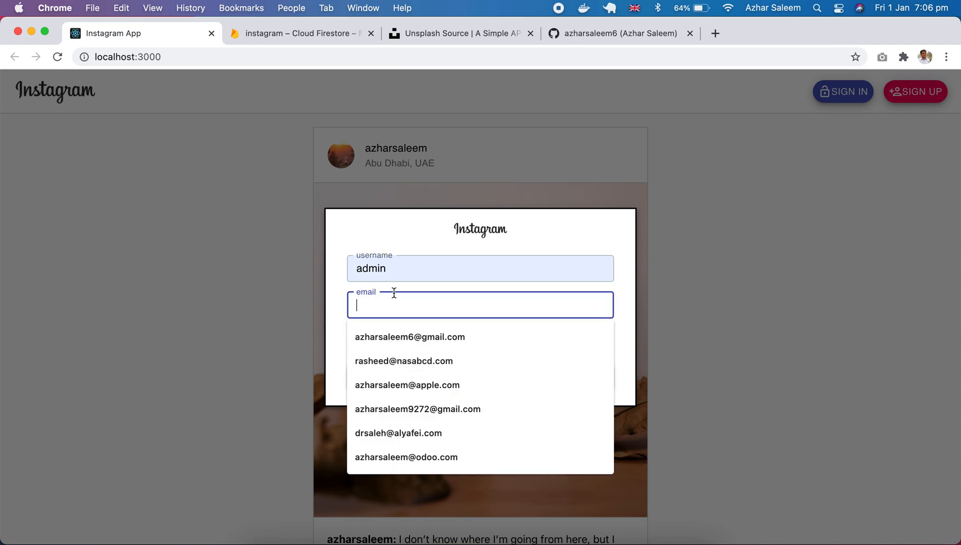
left_click(409, 336)
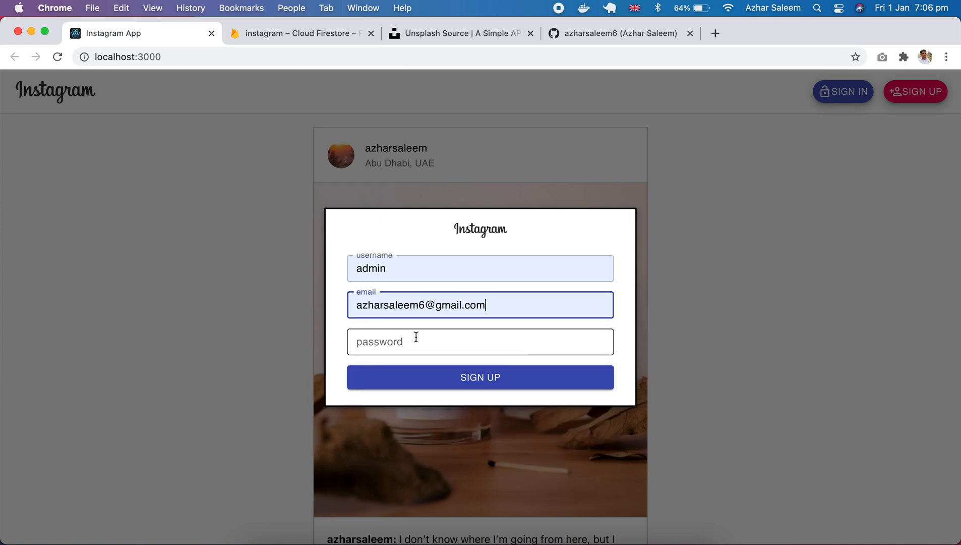
key("Backspace")
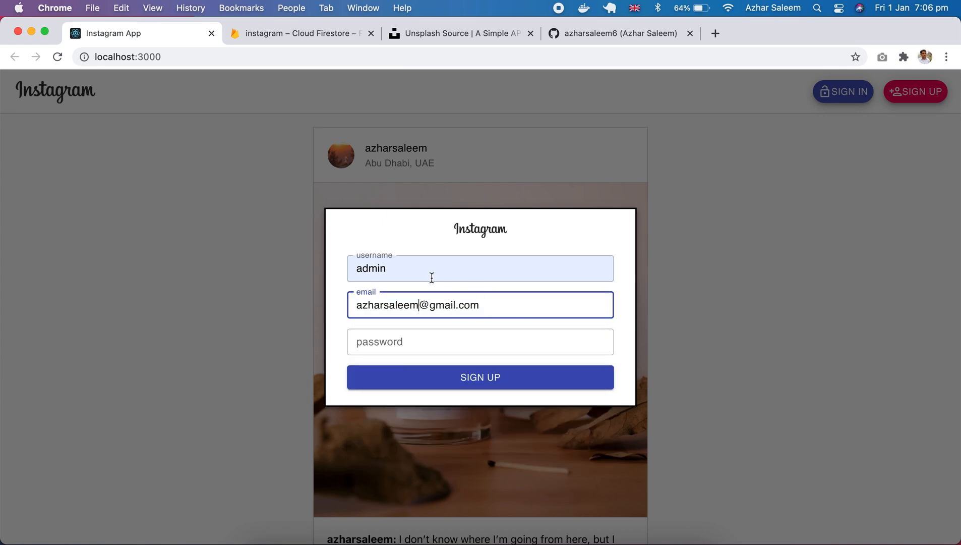
type("azhae")
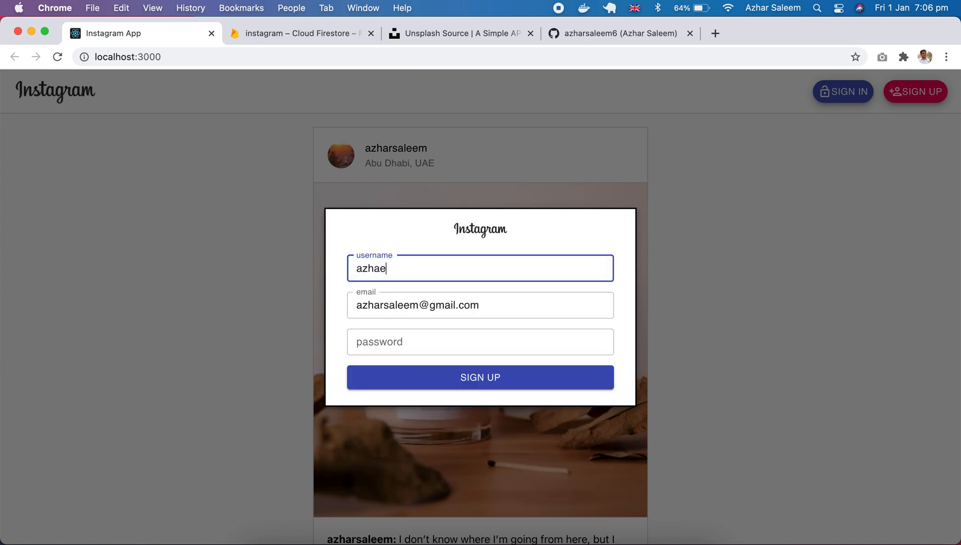
left_click(480, 341)
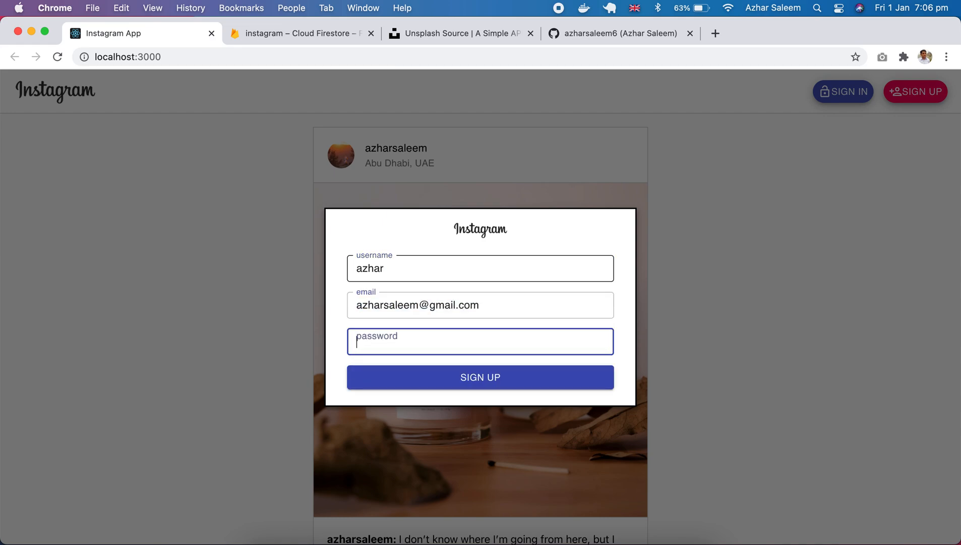
left_click(480, 341)
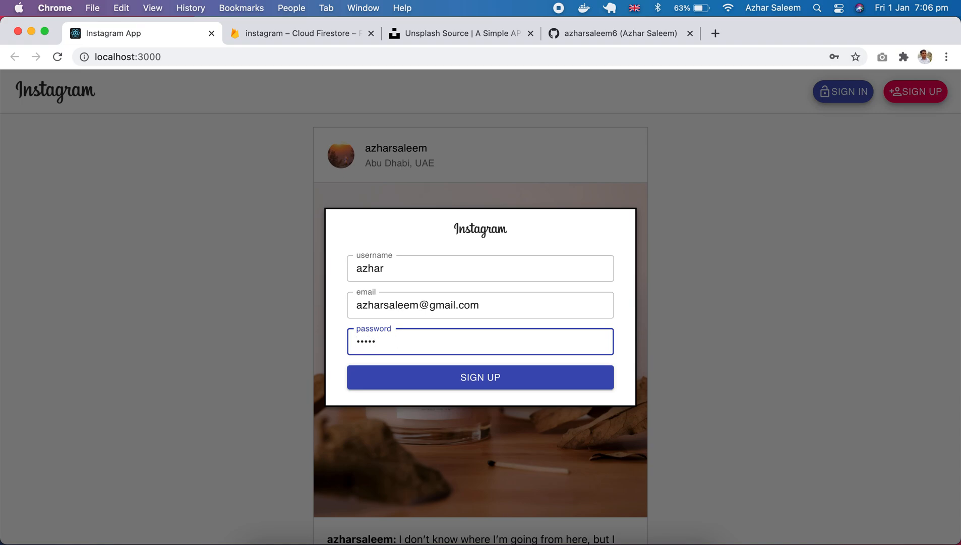
left_click(480, 377)
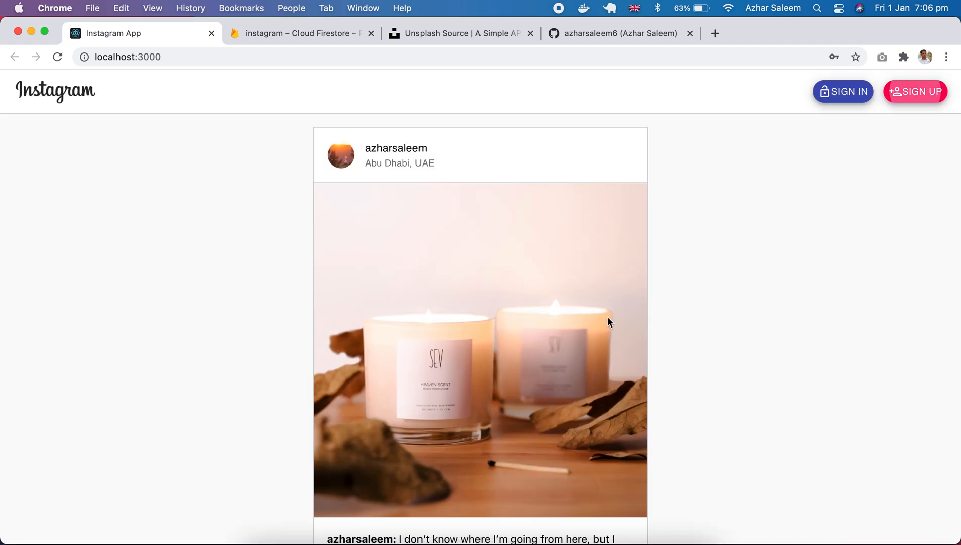
Confirm the new account is signed in, with Add Post and Logout in the header.
left_click(842, 91)
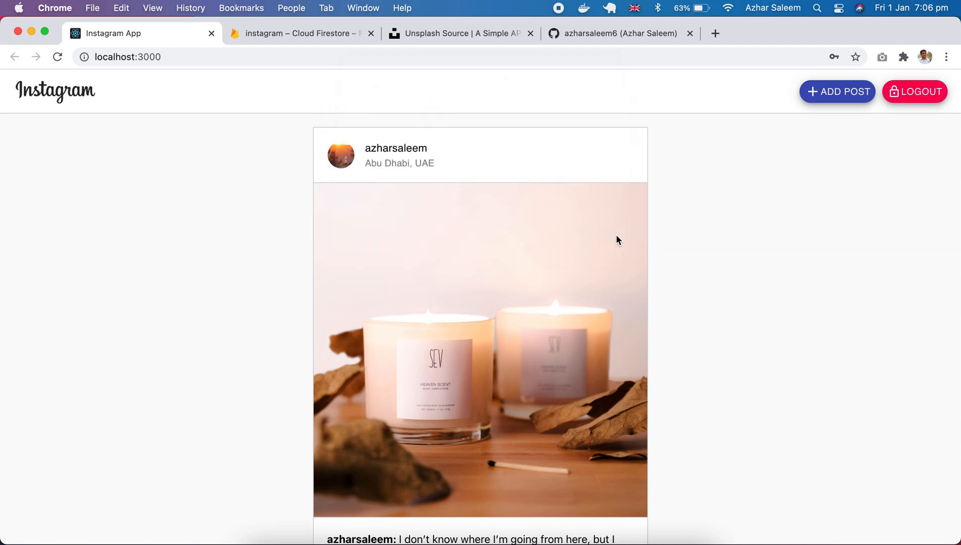
mouse_move(914, 91)
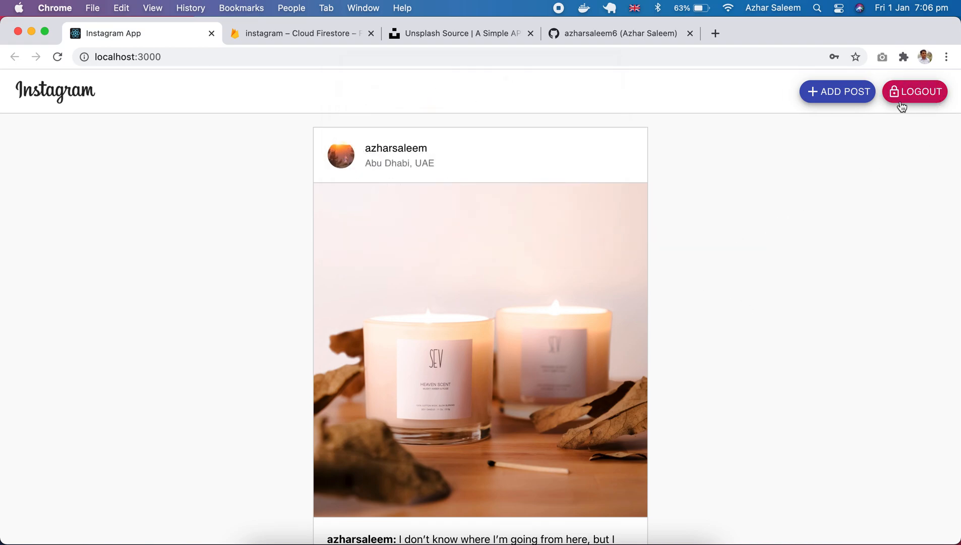
mouse_move(901, 114)
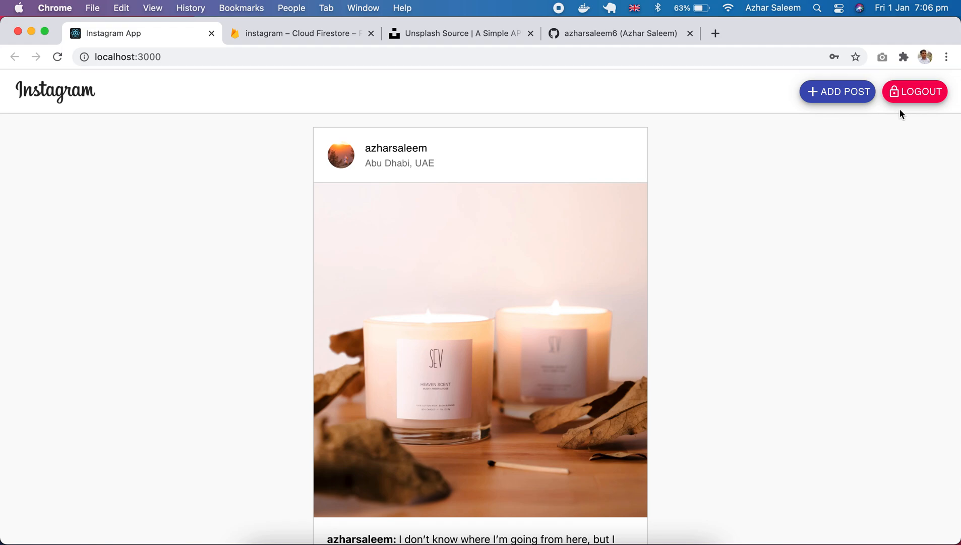
mouse_move(807, 160)
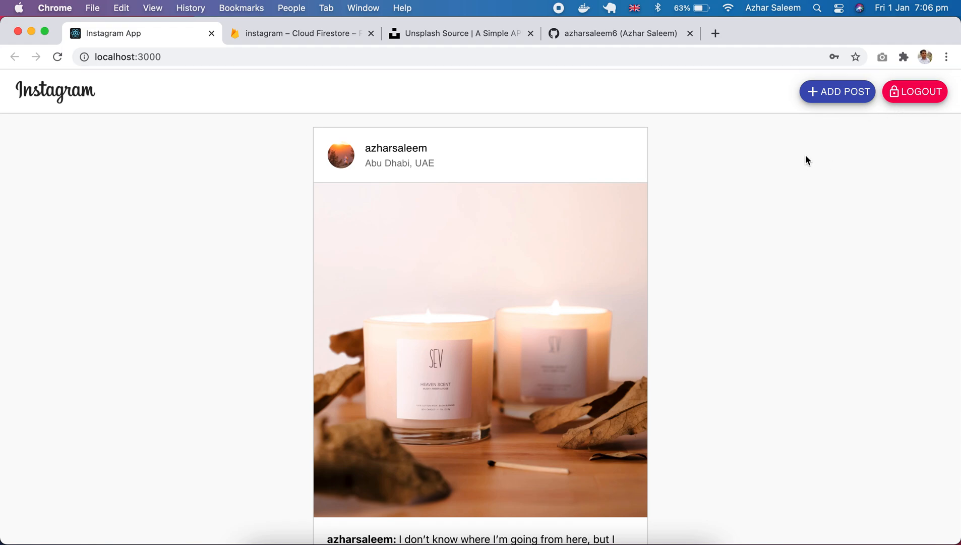
Draft a post captioned 'this is caption....' with baked-item.jpg attached.
left_click(838, 91)
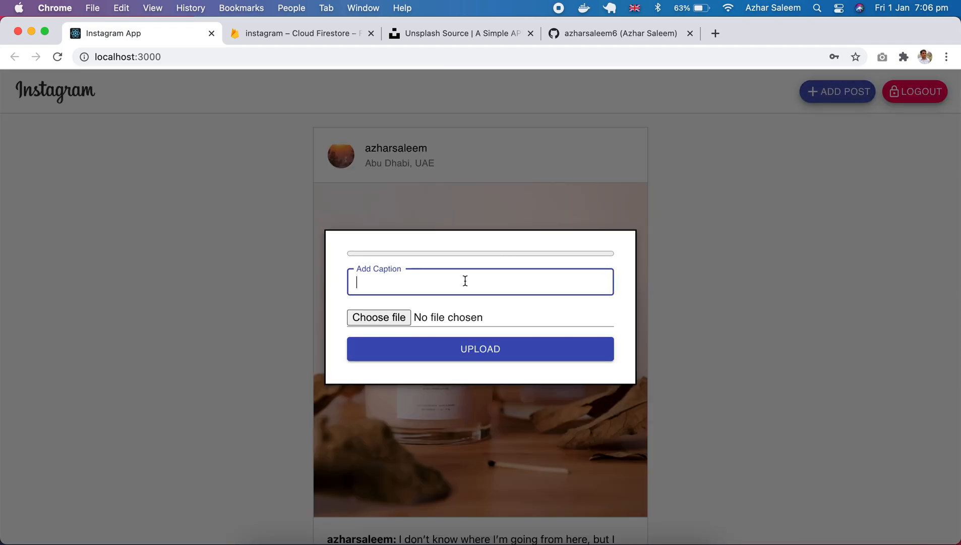
type("this")
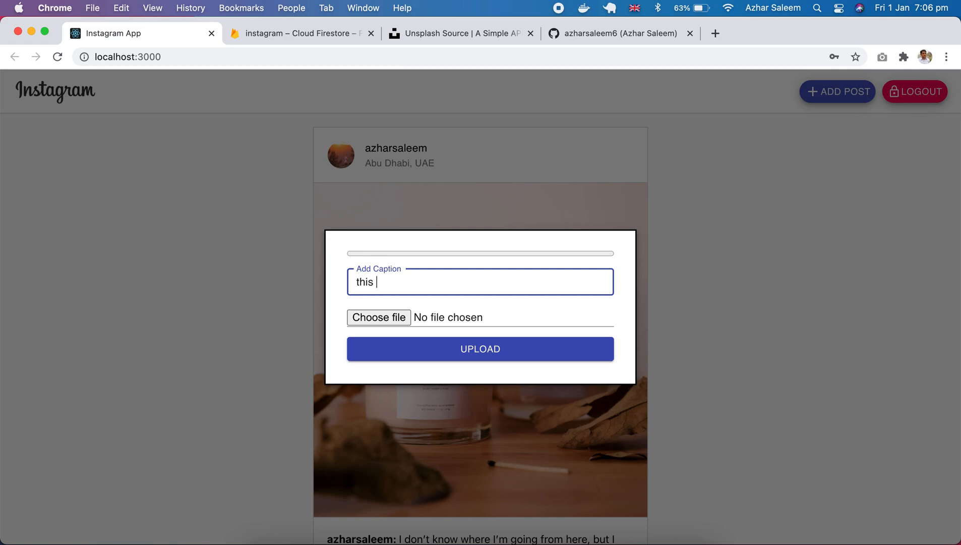
type("is cap")
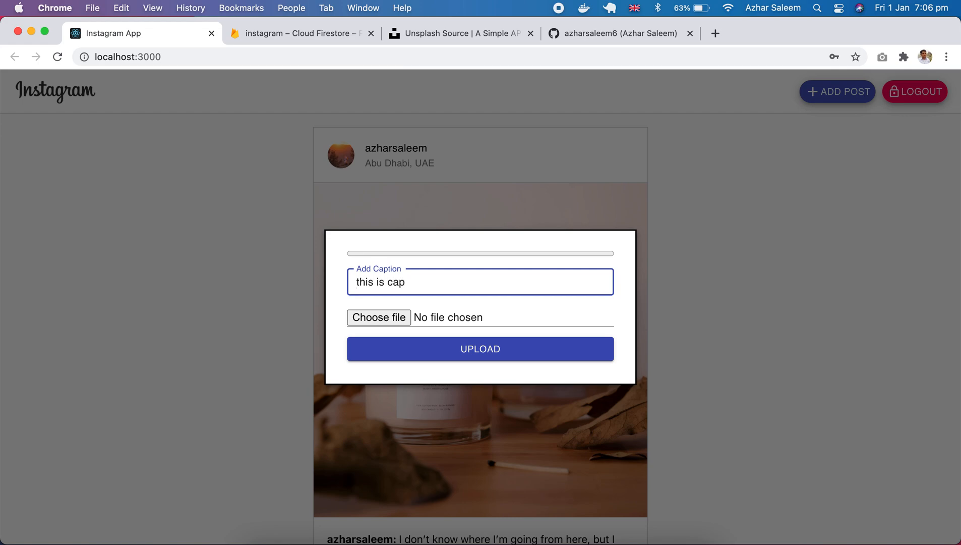
type("tion....")
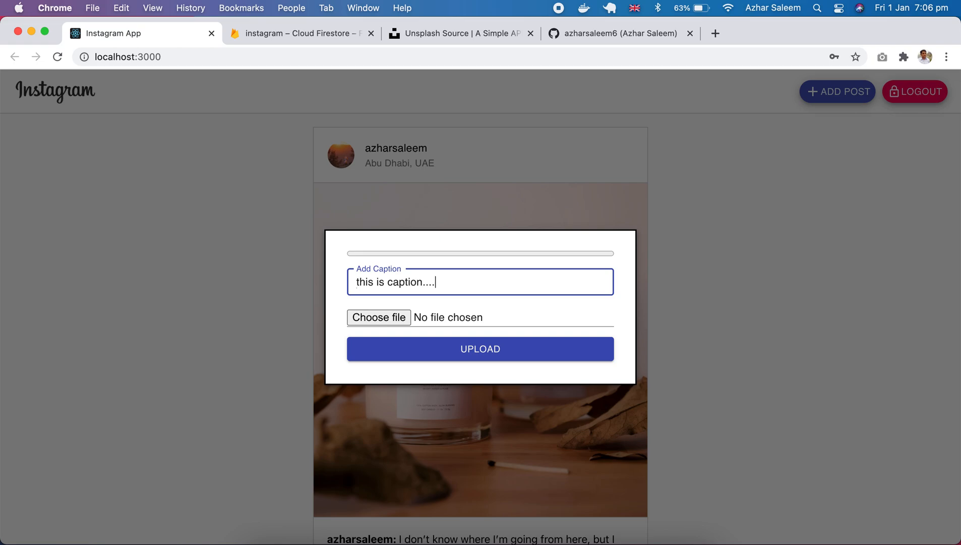
left_click(379, 317)
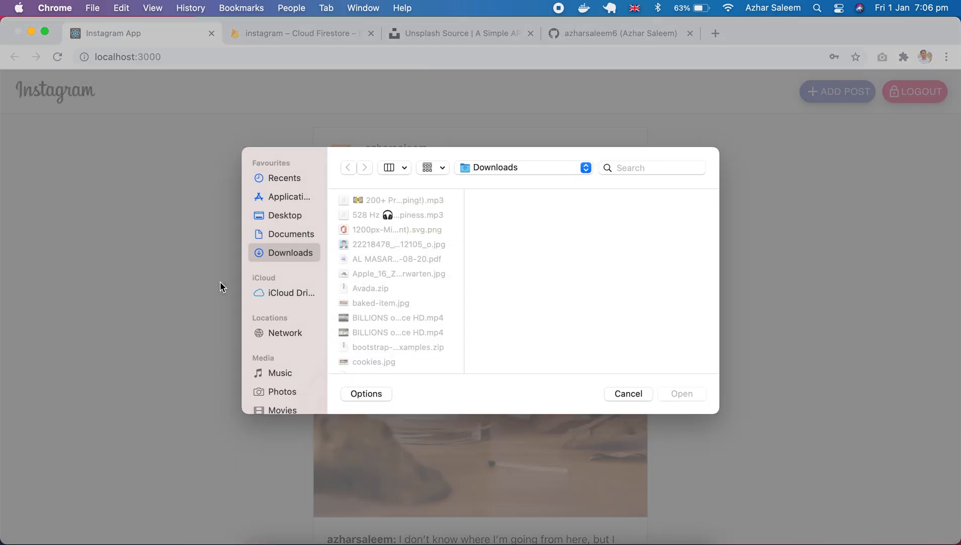
left_click(380, 303)
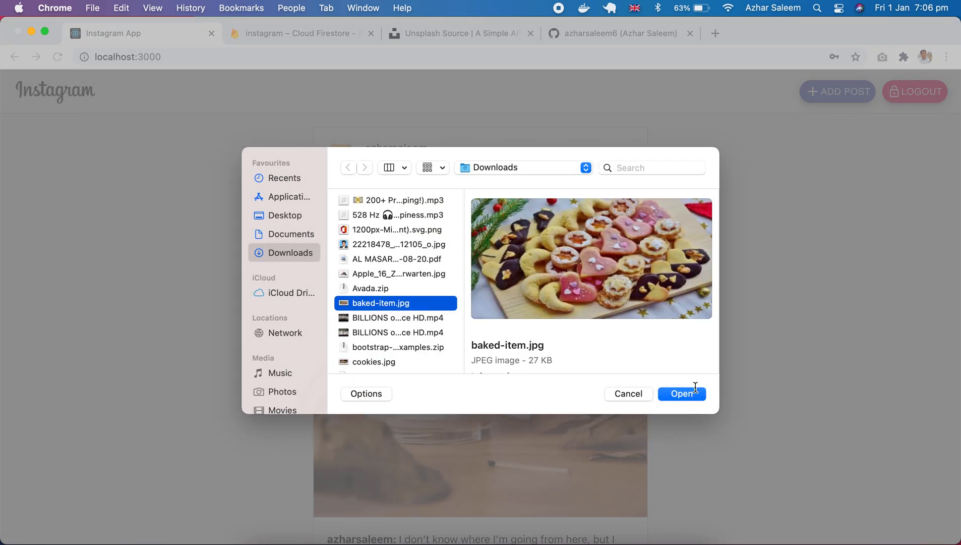
left_click(681, 393)
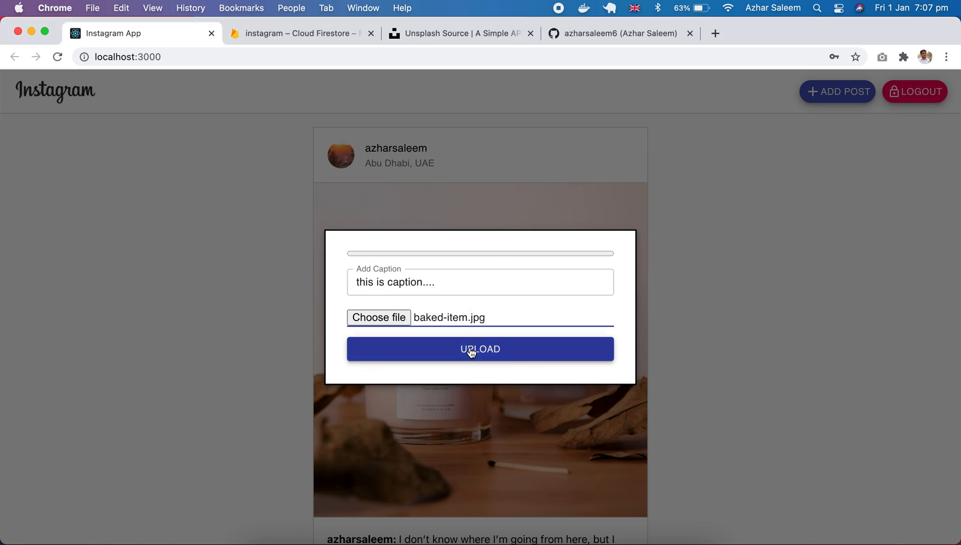
Upload the post, close the form, and highlight author azhar on the new post.
left_click(480, 349)
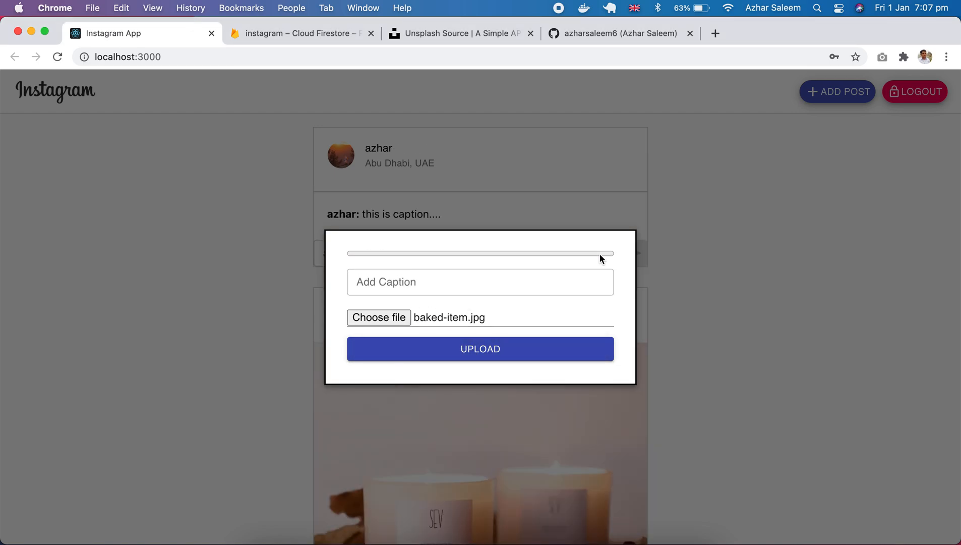
left_click(480, 348)
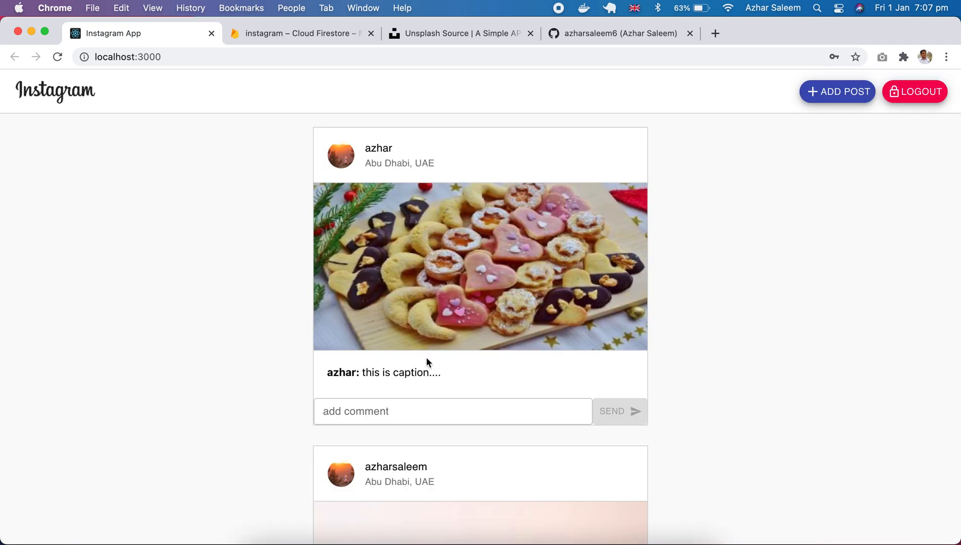
double_click(378, 148)
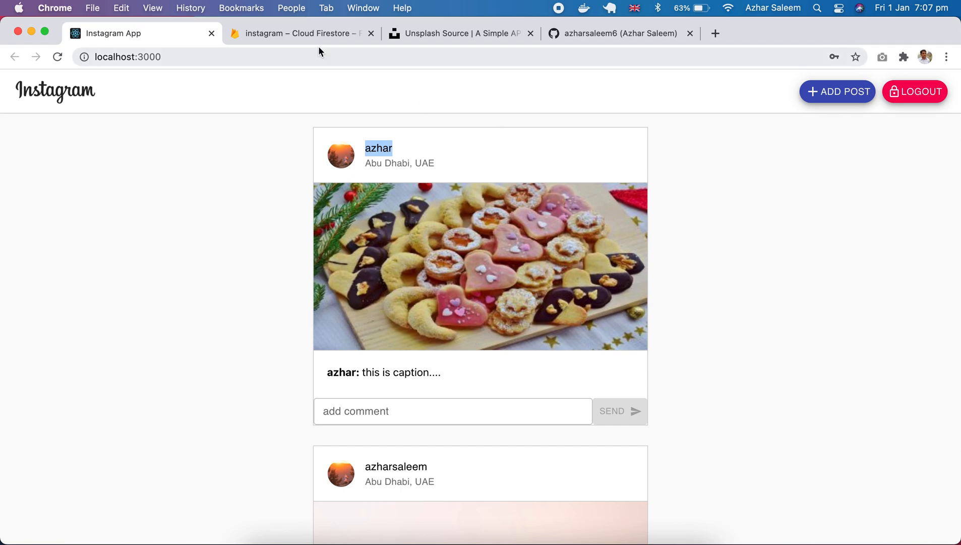
Open Authentication's Users list and inspect the newly created user's options.
left_click(299, 33)
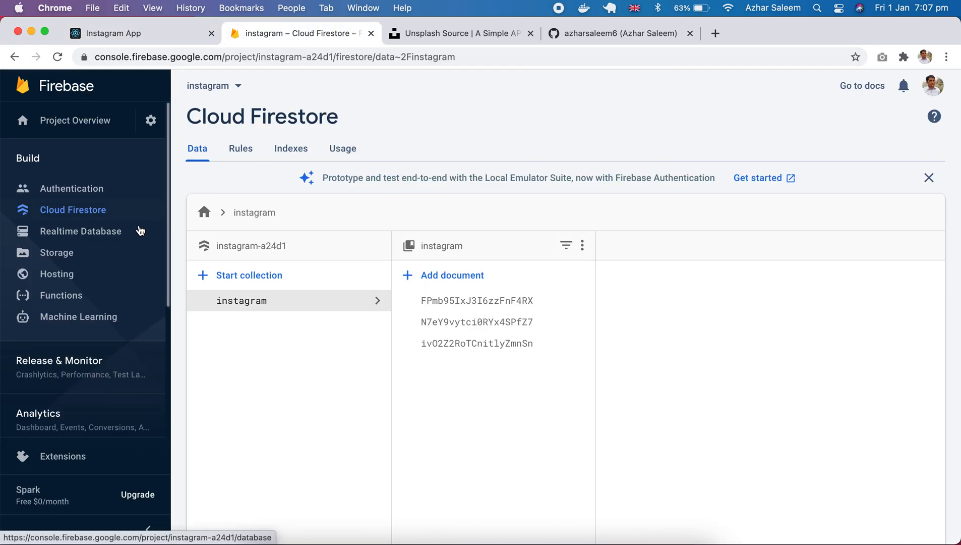
mouse_move(71, 188)
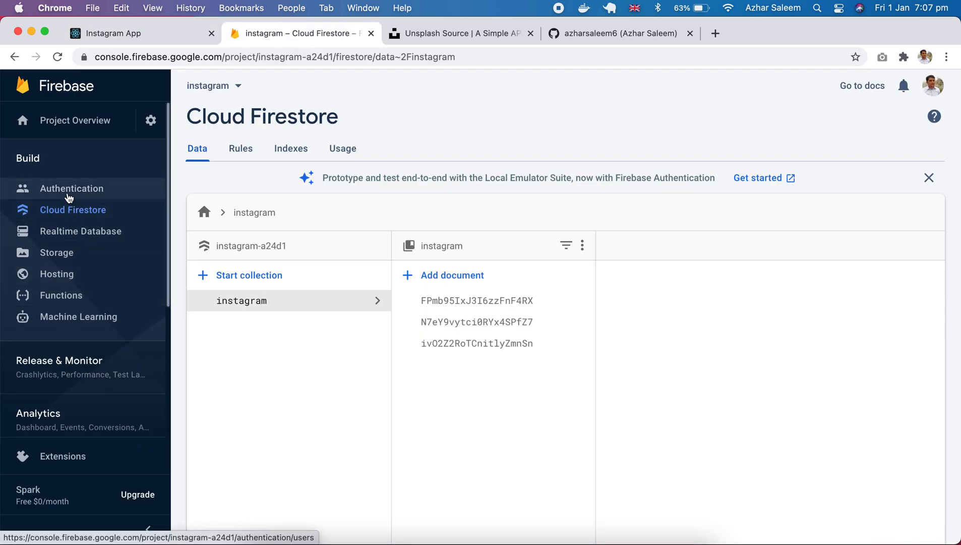
left_click(71, 188)
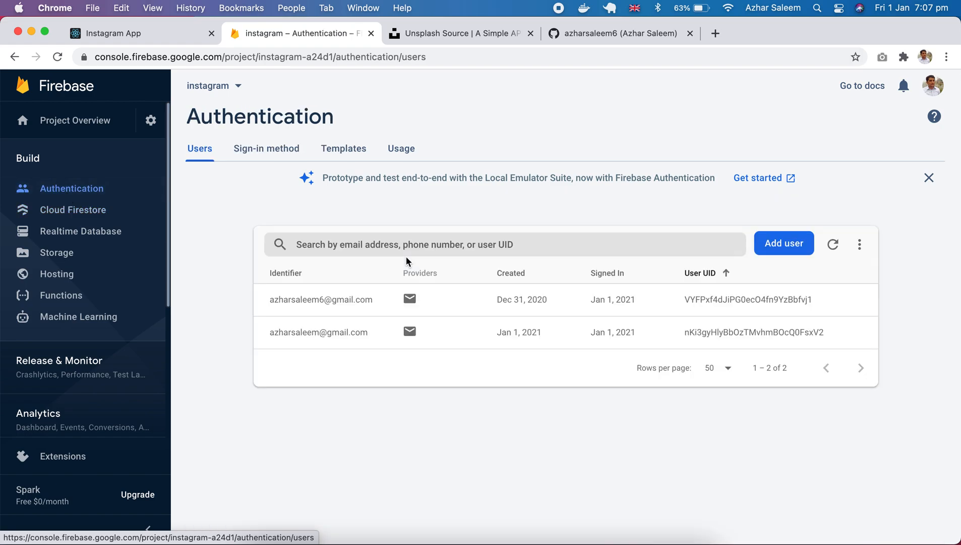
mouse_move(317, 332)
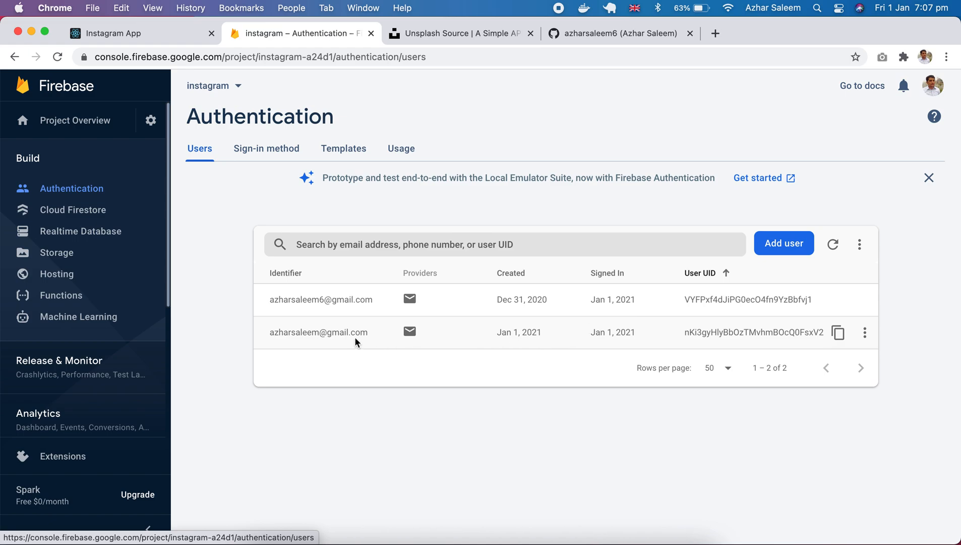
left_click(865, 332)
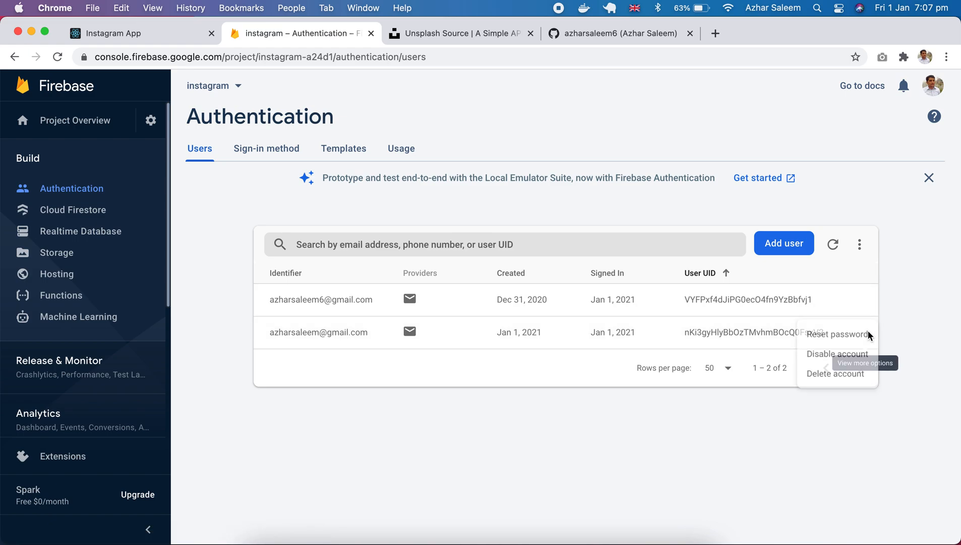
left_click(445, 363)
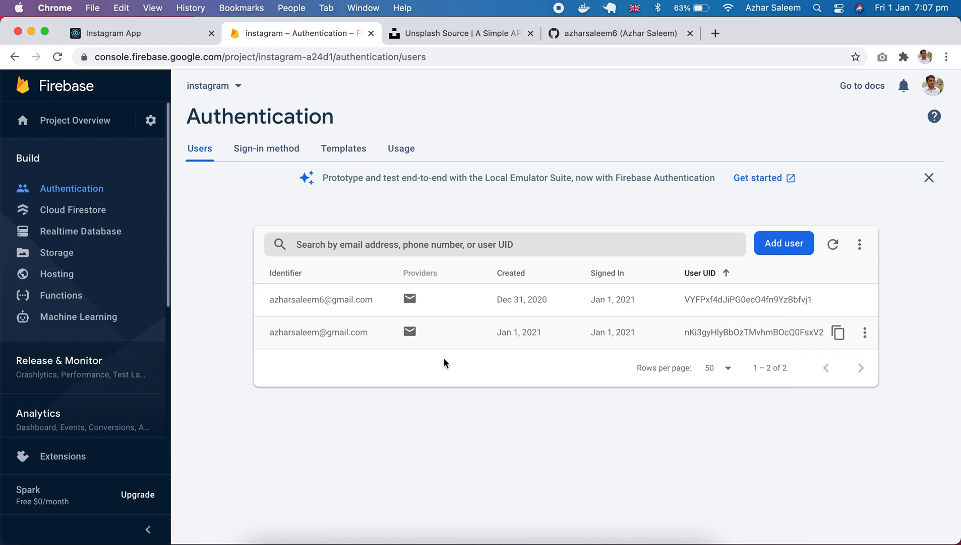
mouse_move(301, 332)
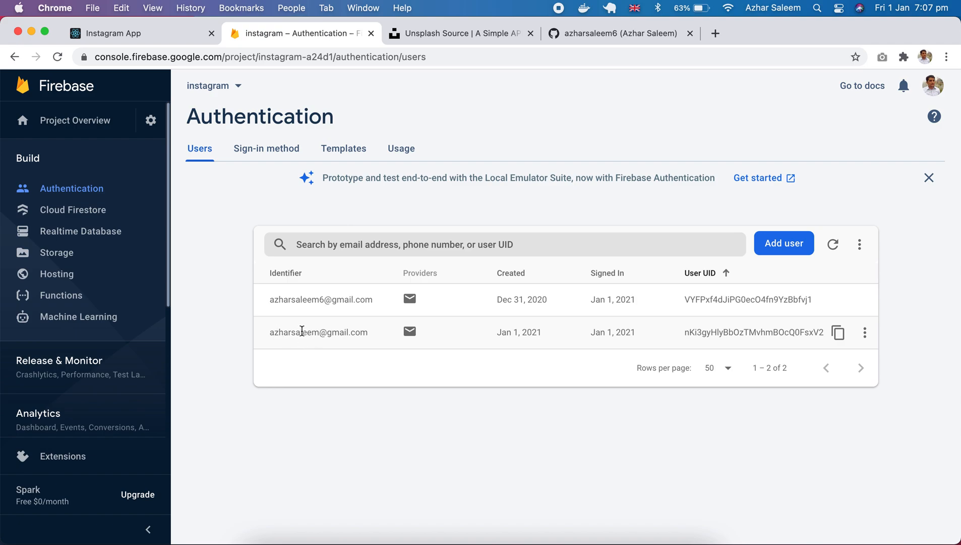
mouse_move(590, 329)
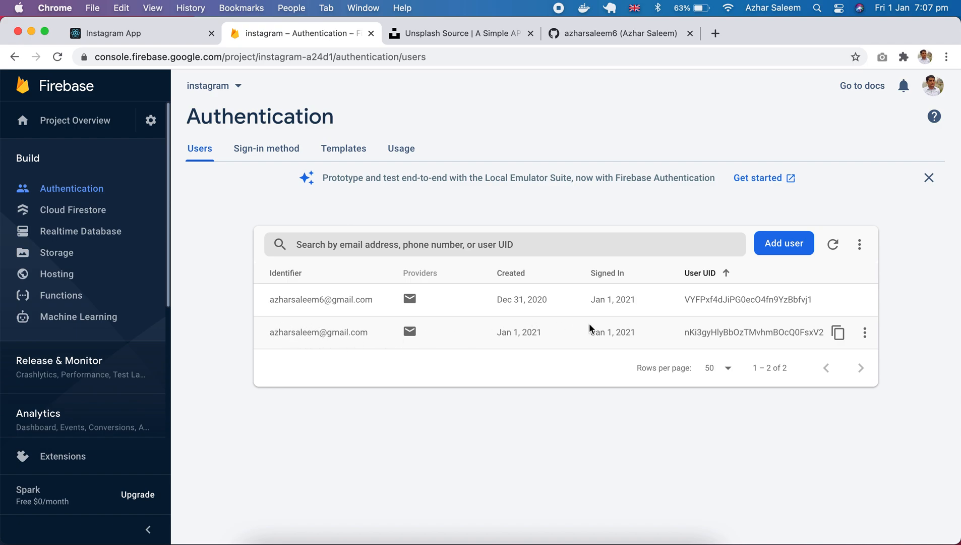
left_click(859, 244)
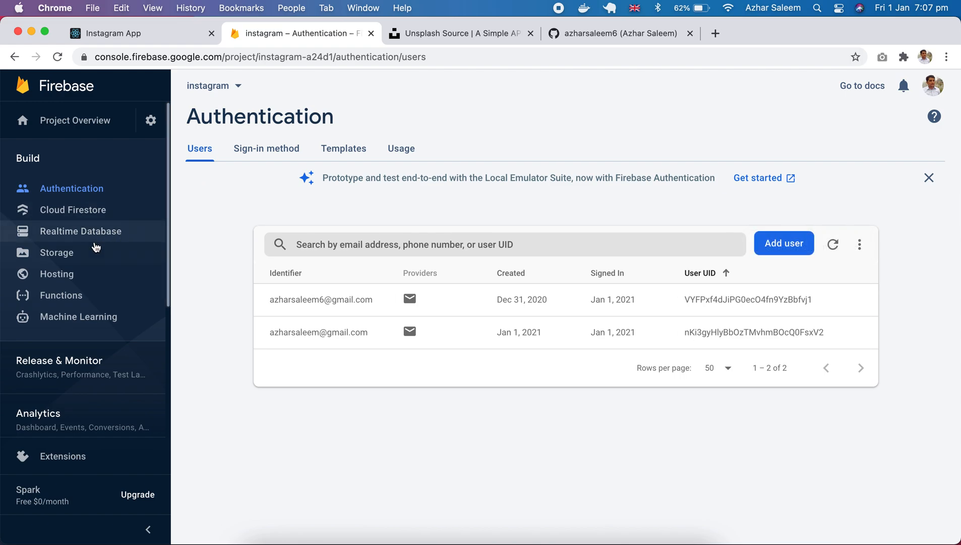
View baked-item.jpg details in Storage's images folder, then open Cloud Firestore and return to the app.
left_click(56, 252)
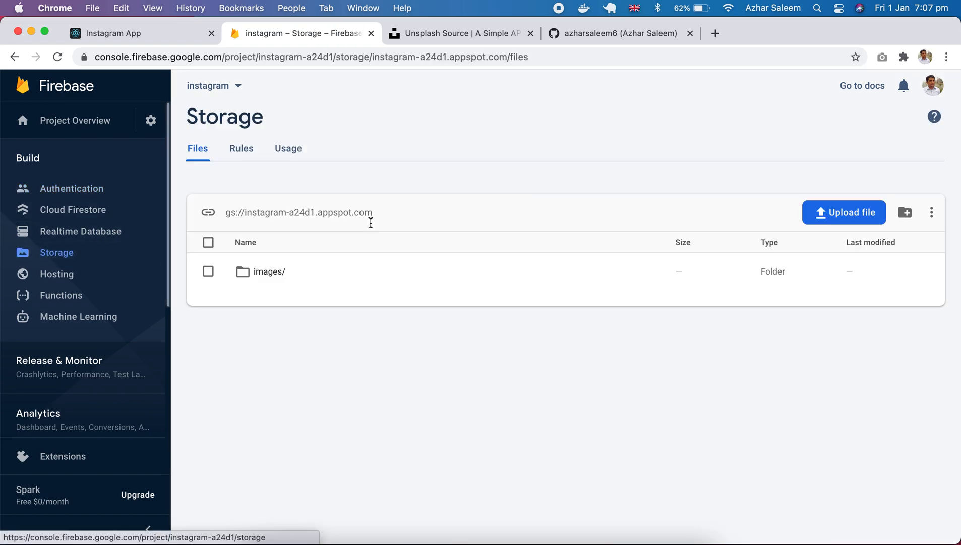
left_click(269, 272)
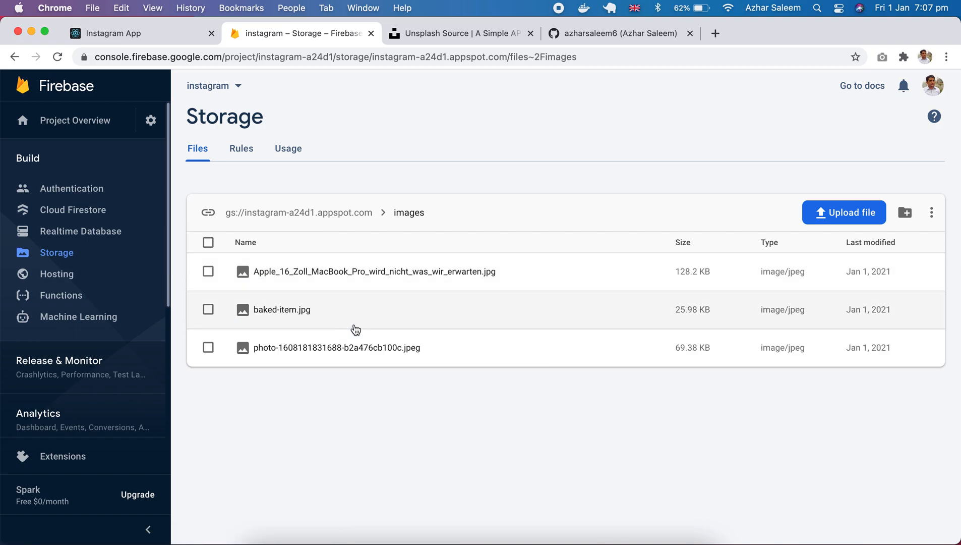
mouse_move(301, 315)
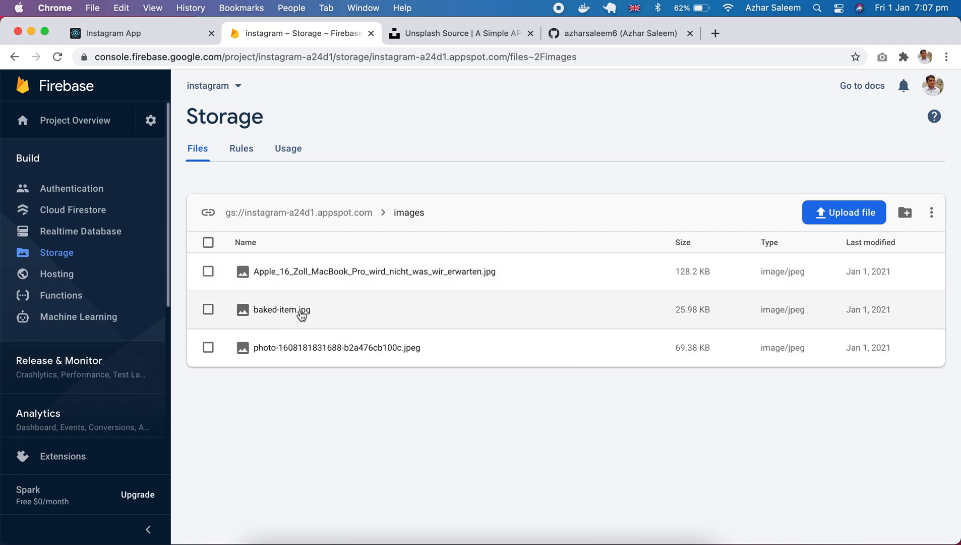
mouse_move(434, 331)
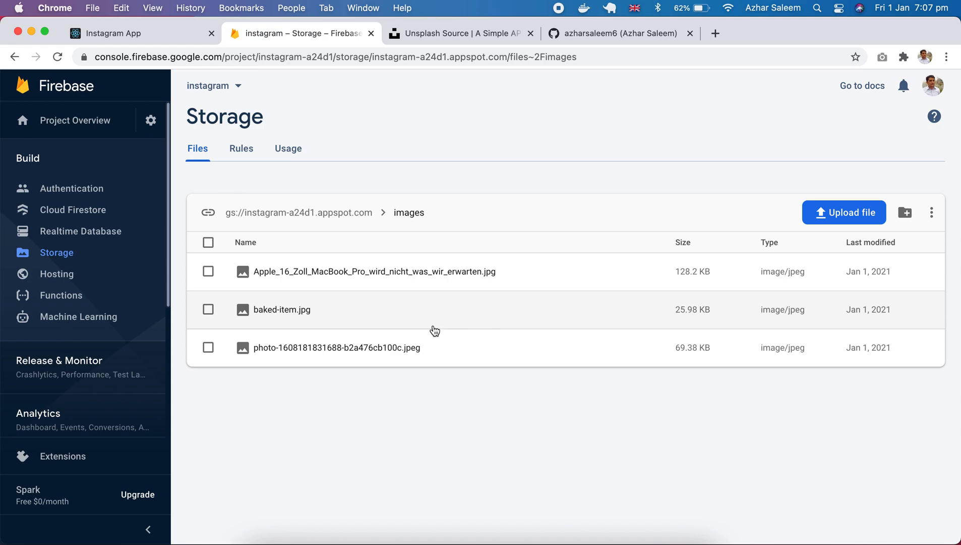
left_click(282, 310)
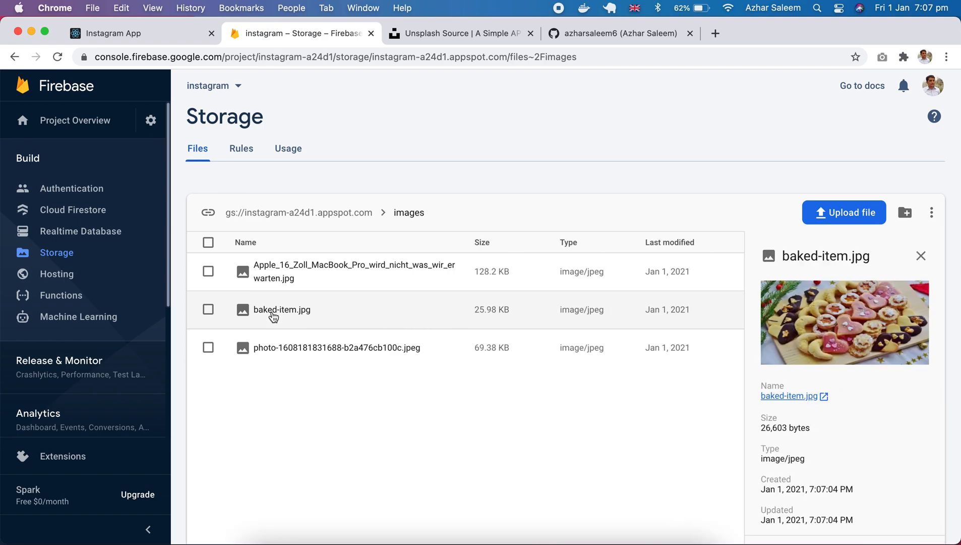
mouse_move(149, 215)
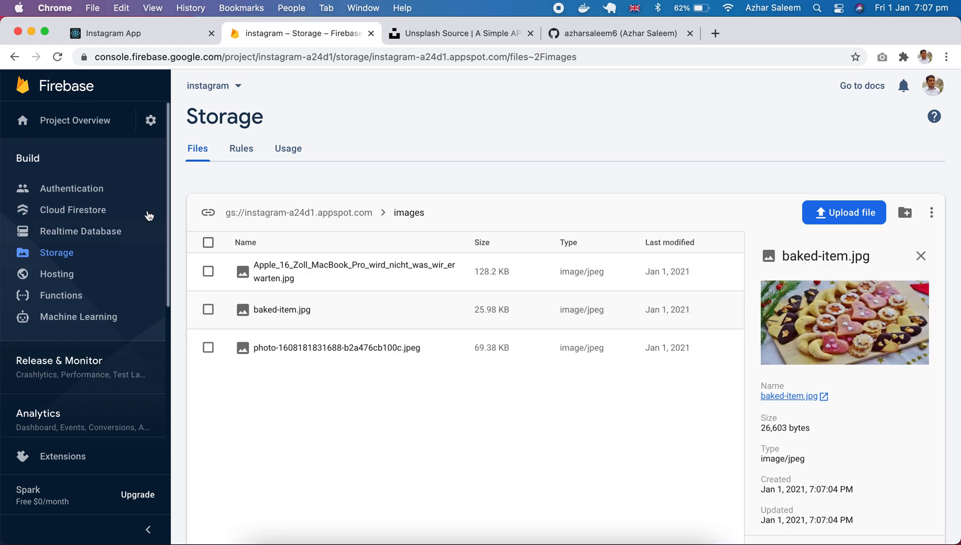
left_click(73, 209)
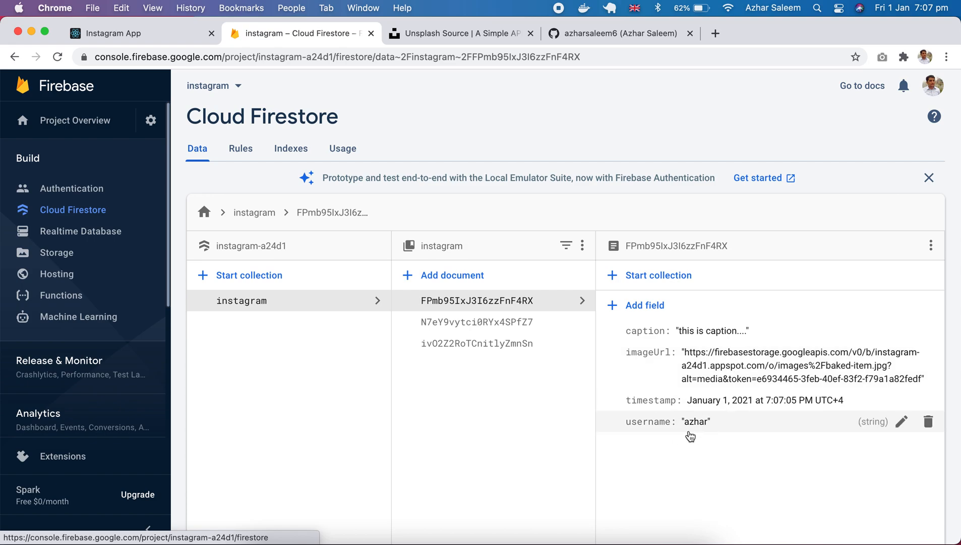
left_click(141, 33)
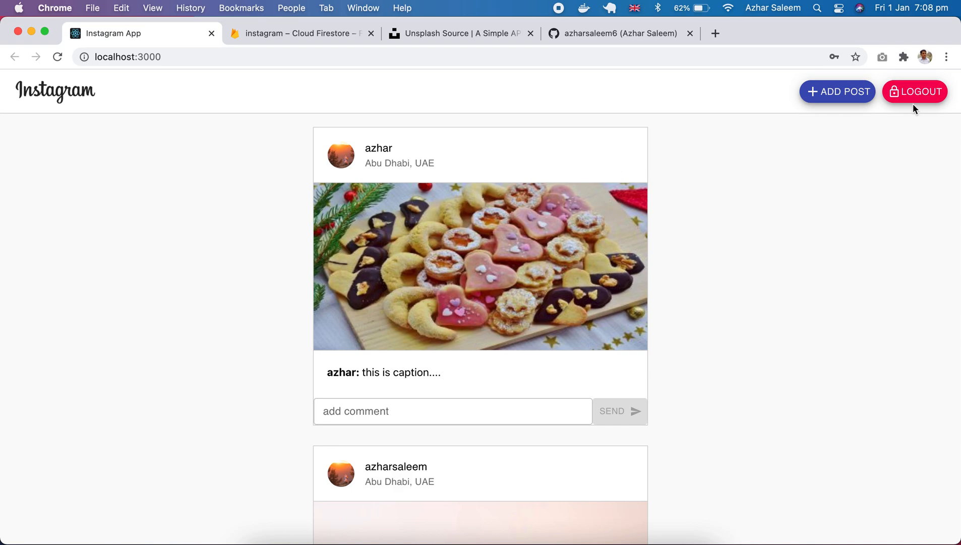
mouse_move(914, 96)
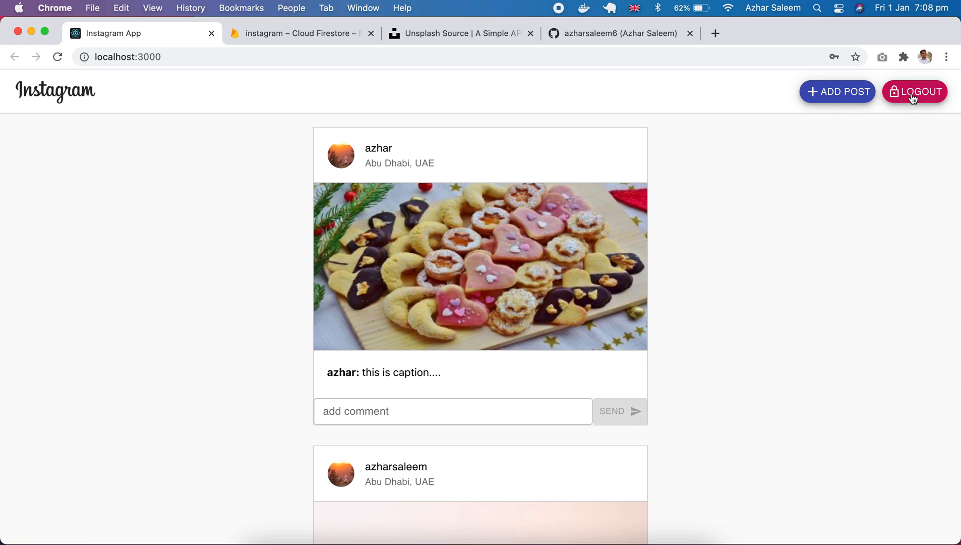
Log out, then sign back in through the sign-in modal with email and password.
left_click(914, 91)
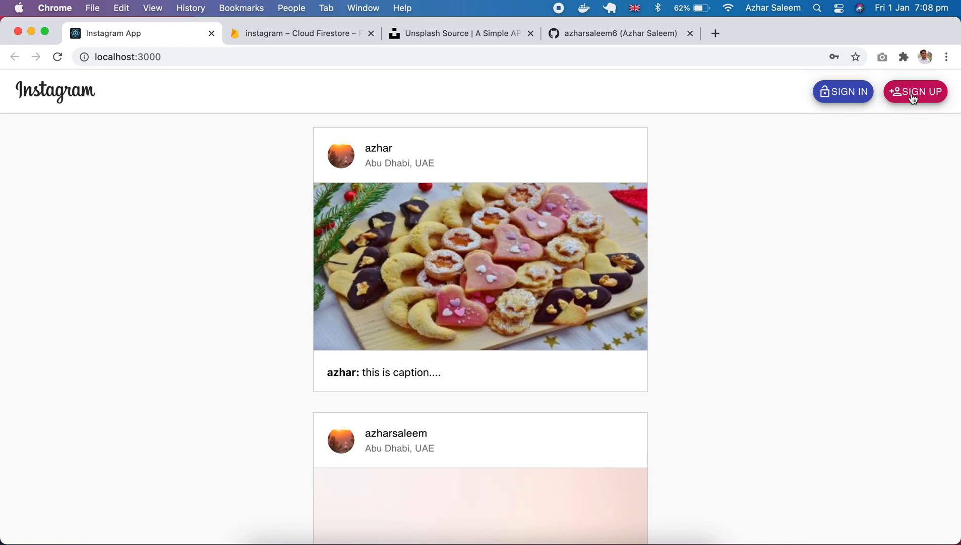
mouse_move(839, 109)
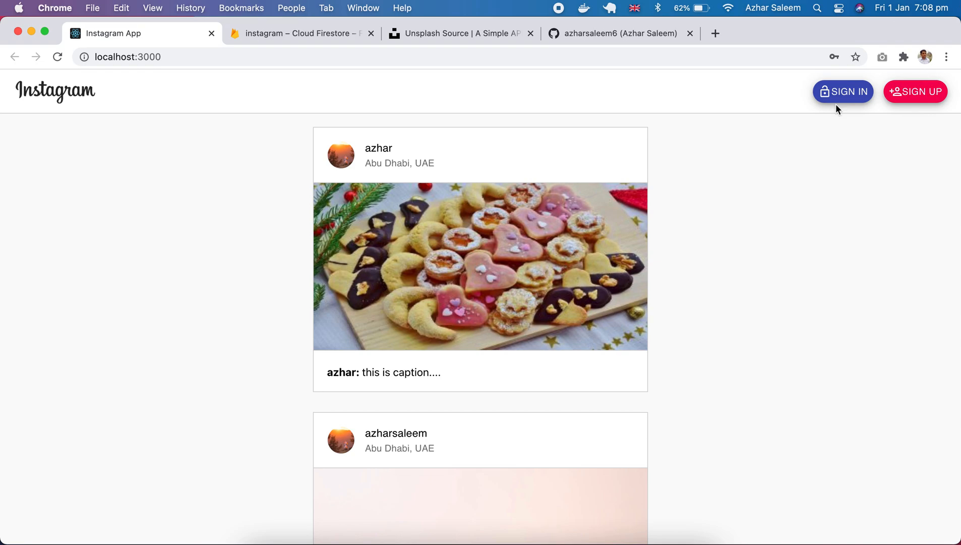
left_click(843, 91)
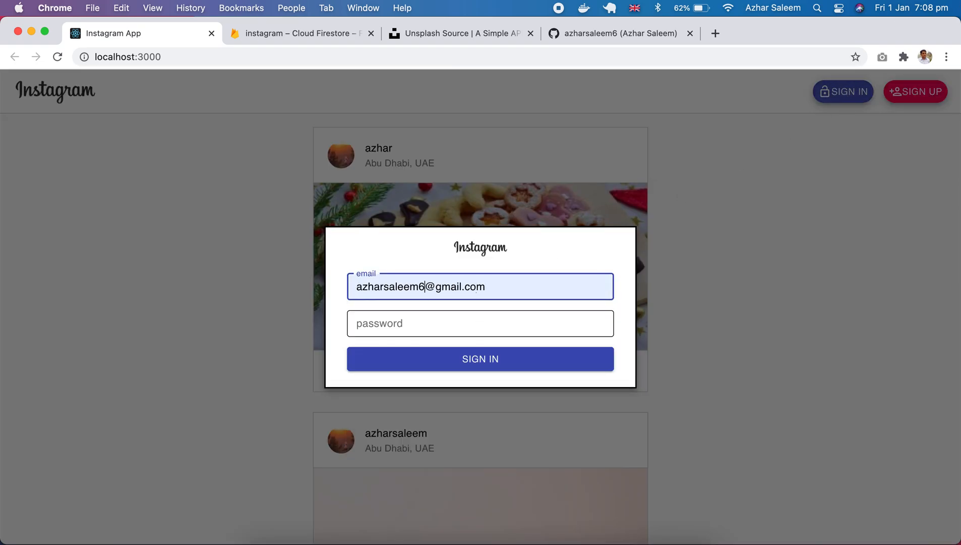
left_click(480, 323)
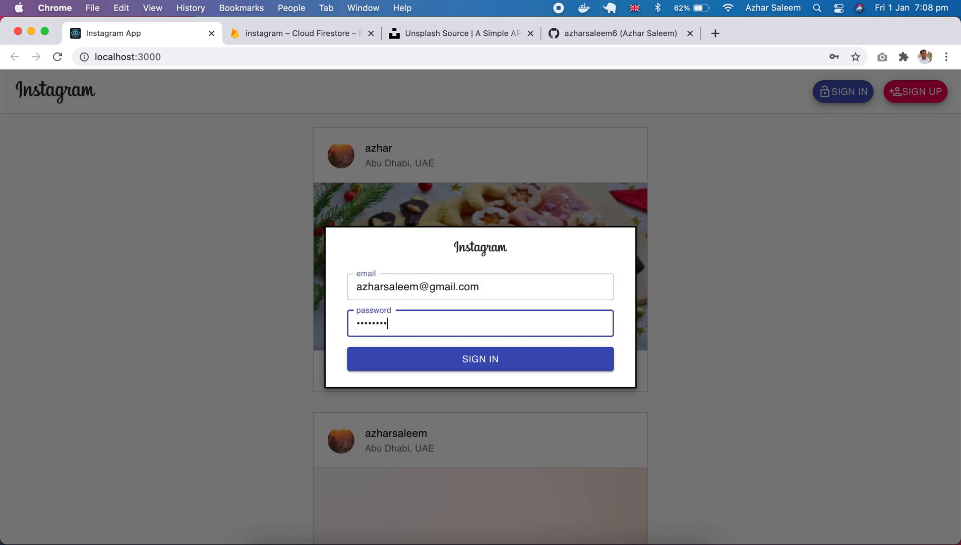
left_click(481, 358)
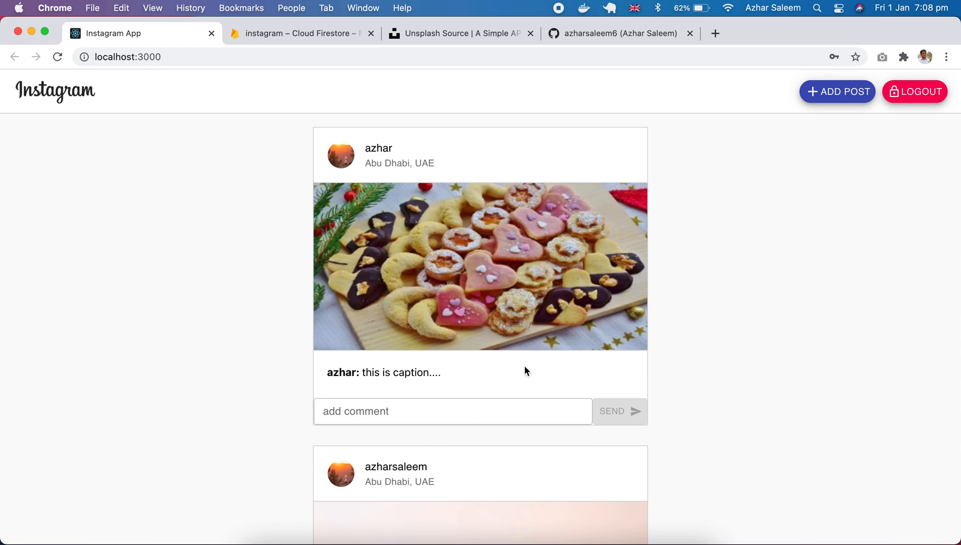
mouse_move(259, 394)
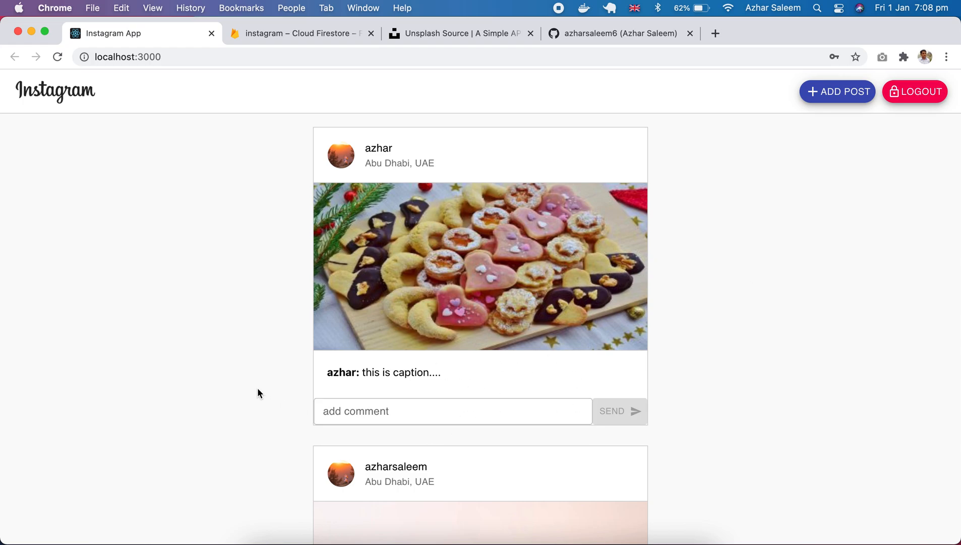
mouse_move(248, 343)
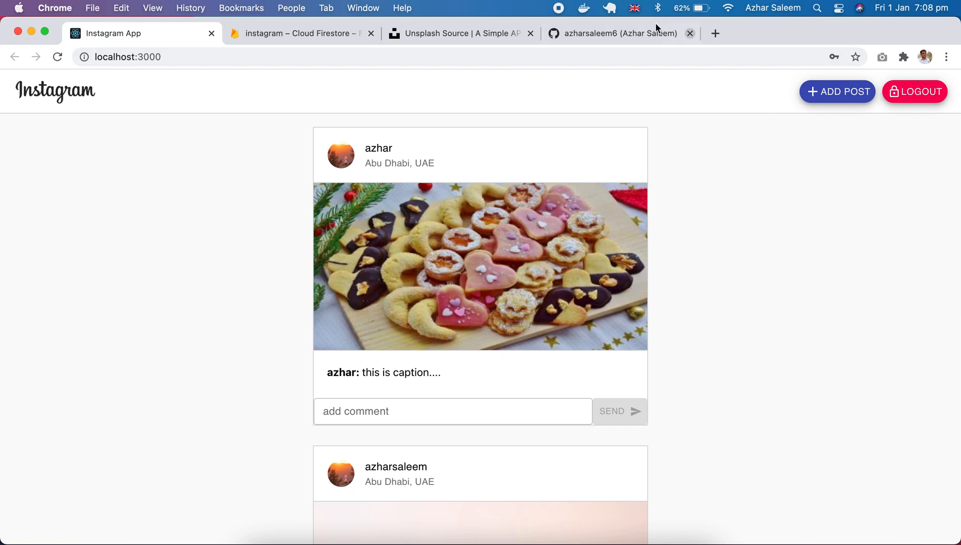
Switch to the browser tab showing the author's GitHub profile.
left_click(613, 33)
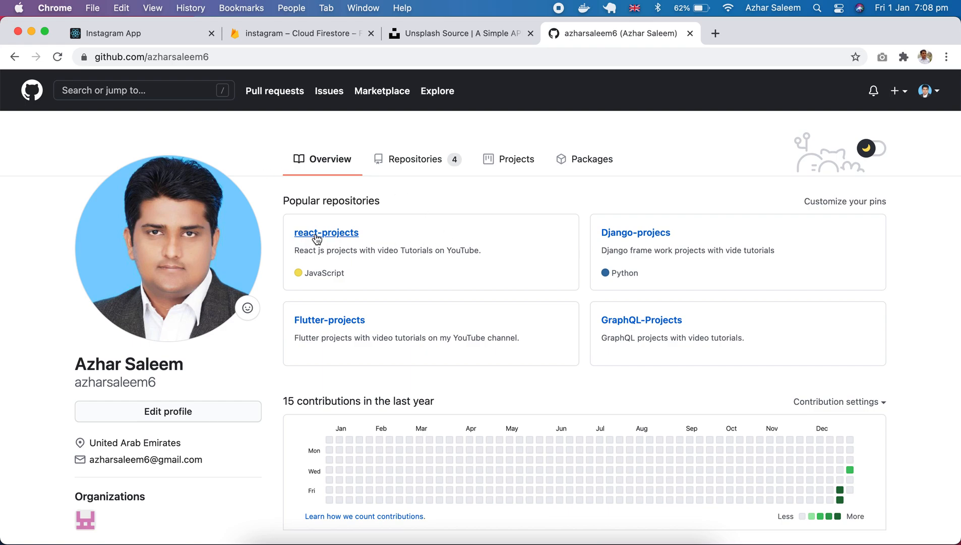
Open the pinned react-projects repository to show its 1-todo-app folder and README.
left_click(327, 233)
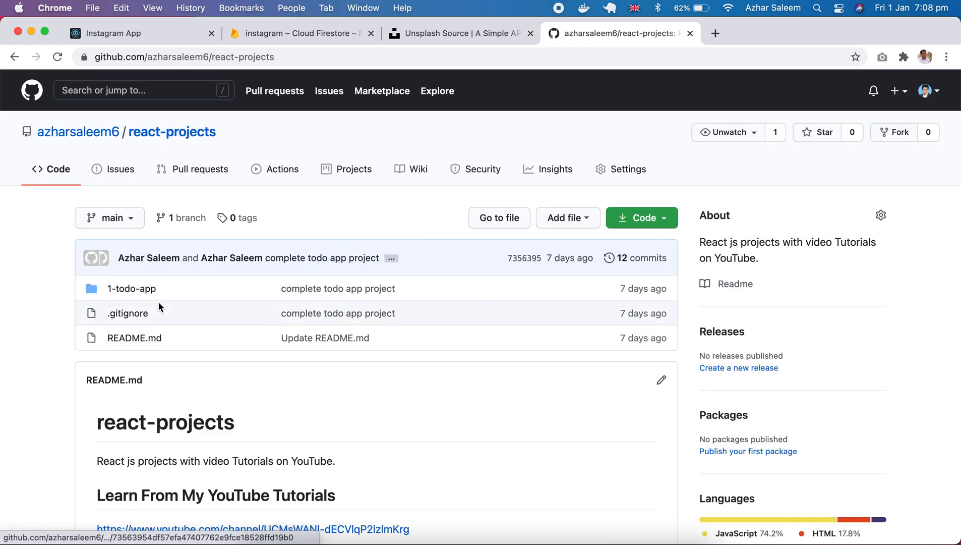
mouse_move(109, 304)
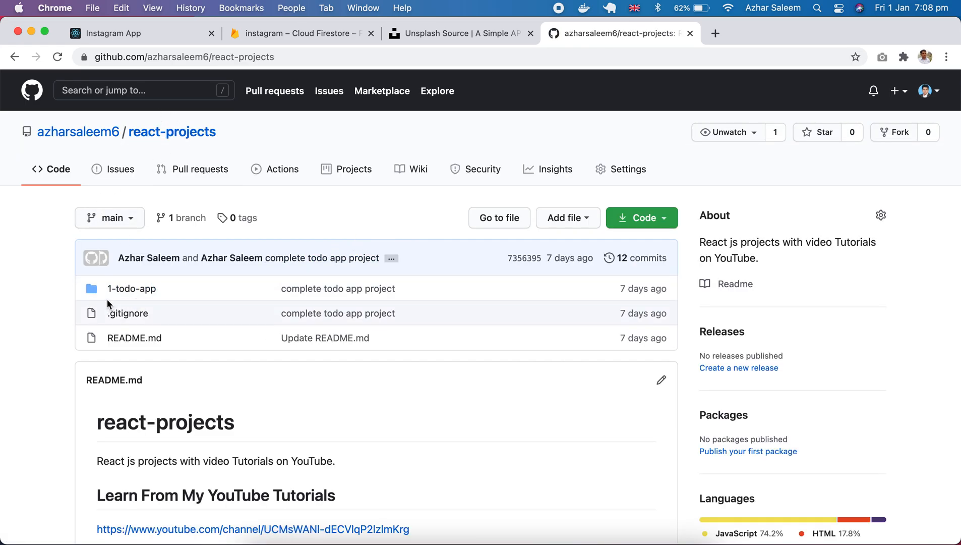
mouse_move(162, 312)
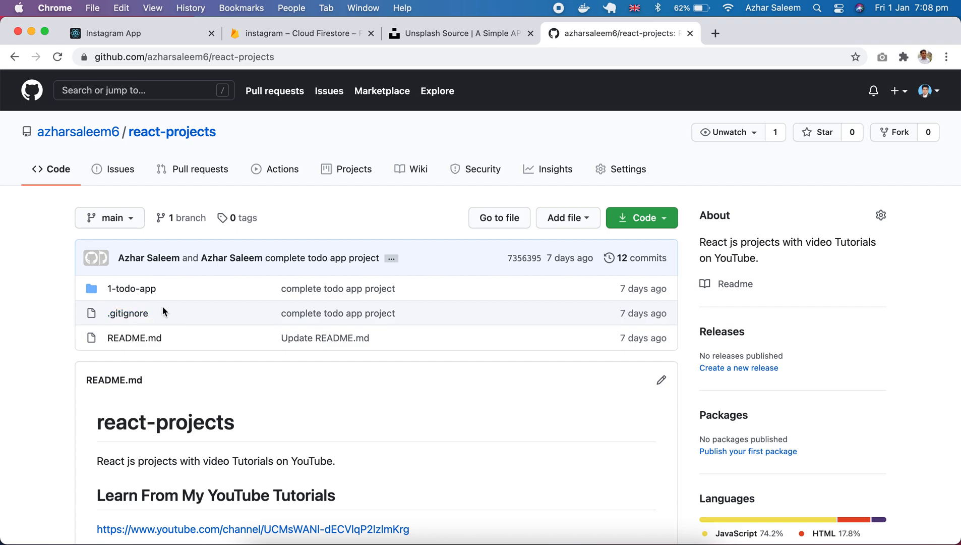
mouse_move(142, 33)
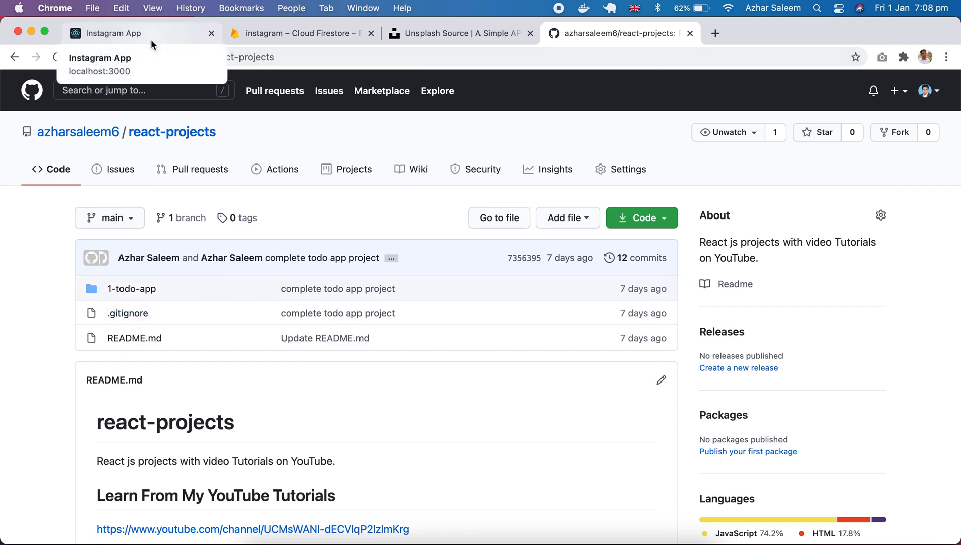
Switch back to the Instagram App tab showing azhar's cookies post.
left_click(142, 33)
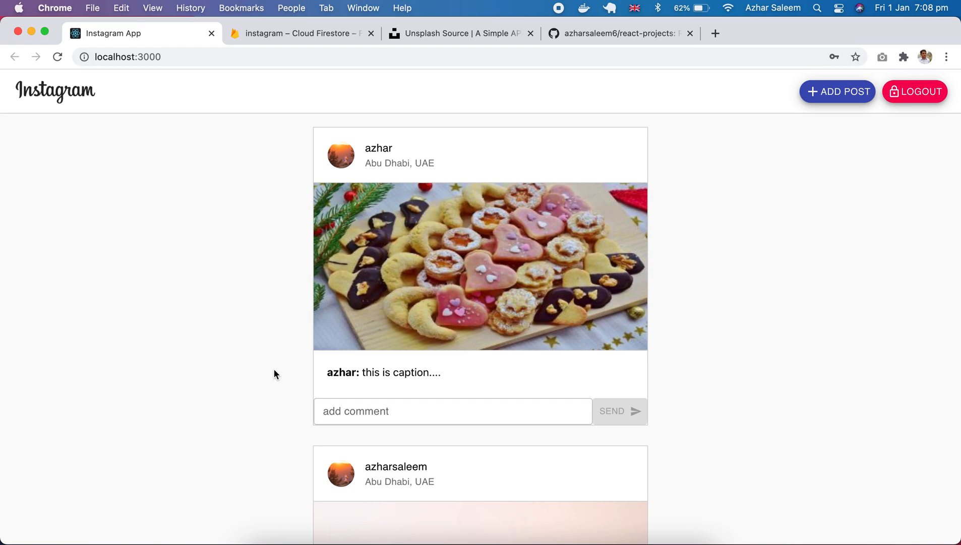
mouse_move(193, 244)
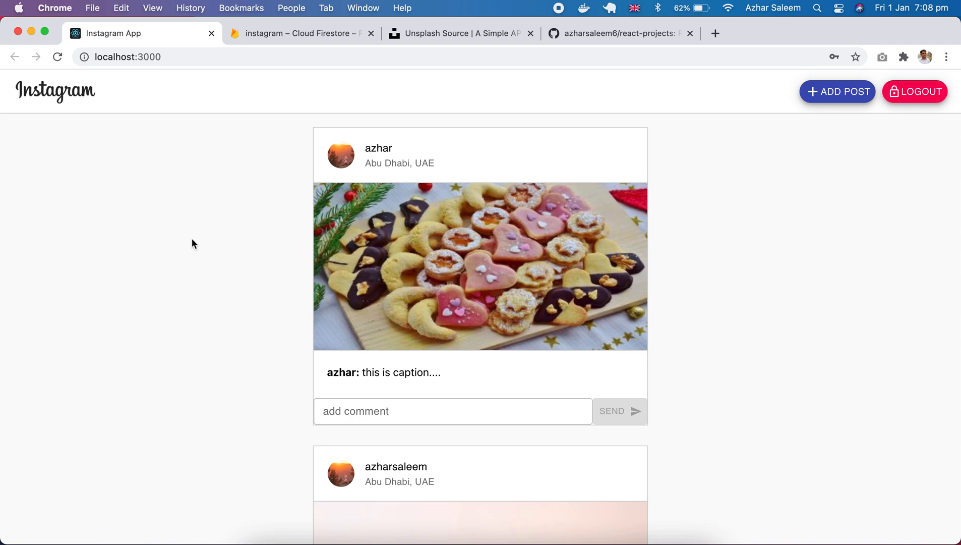